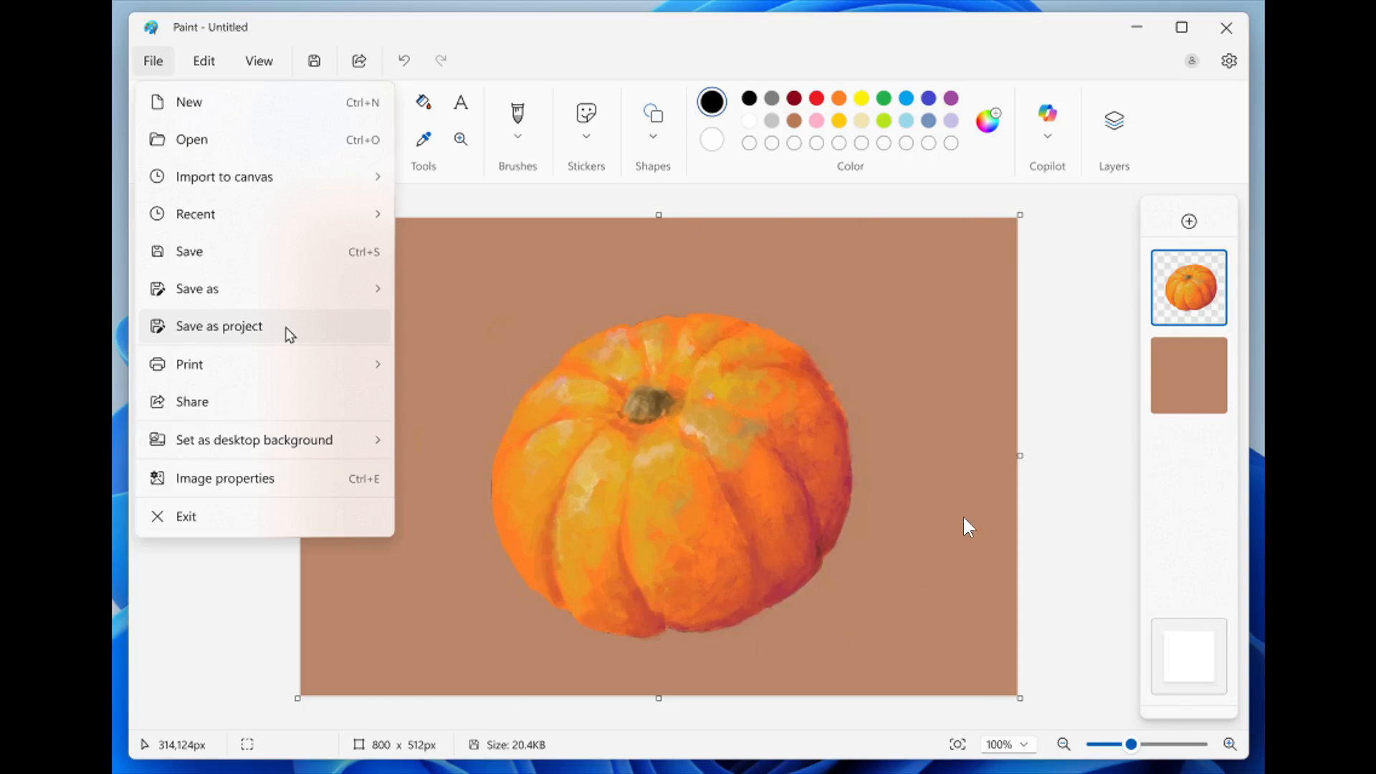
mouse_move(981, 520)
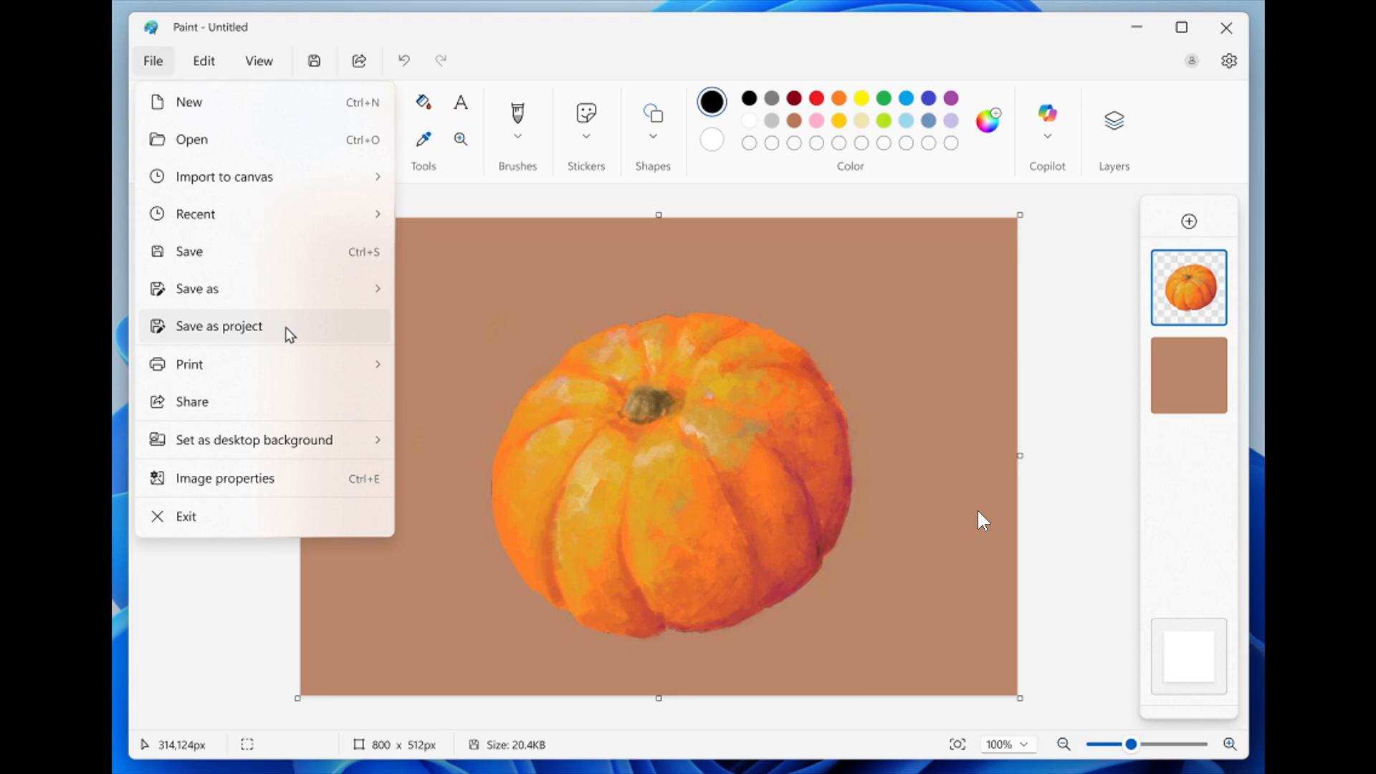
mouse_move(878, 472)
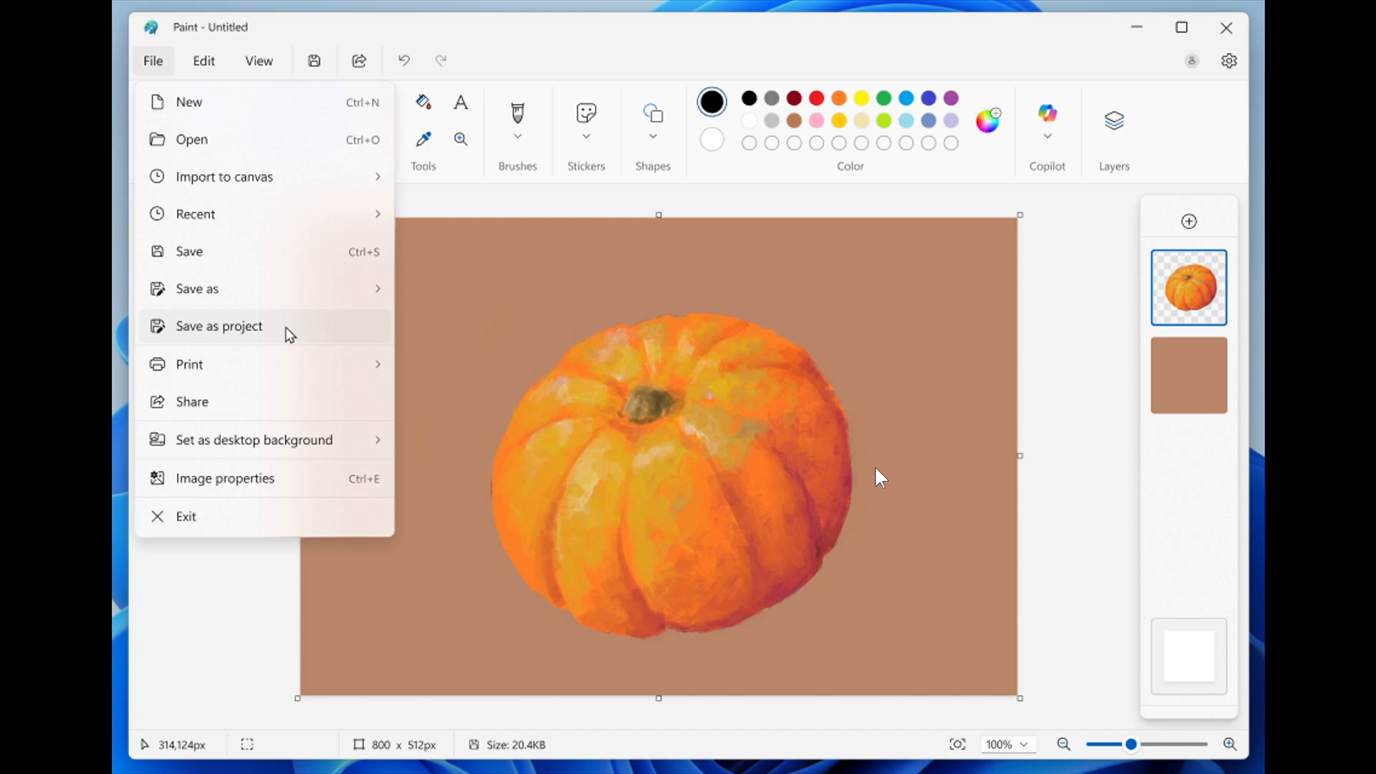
mouse_move(290, 646)
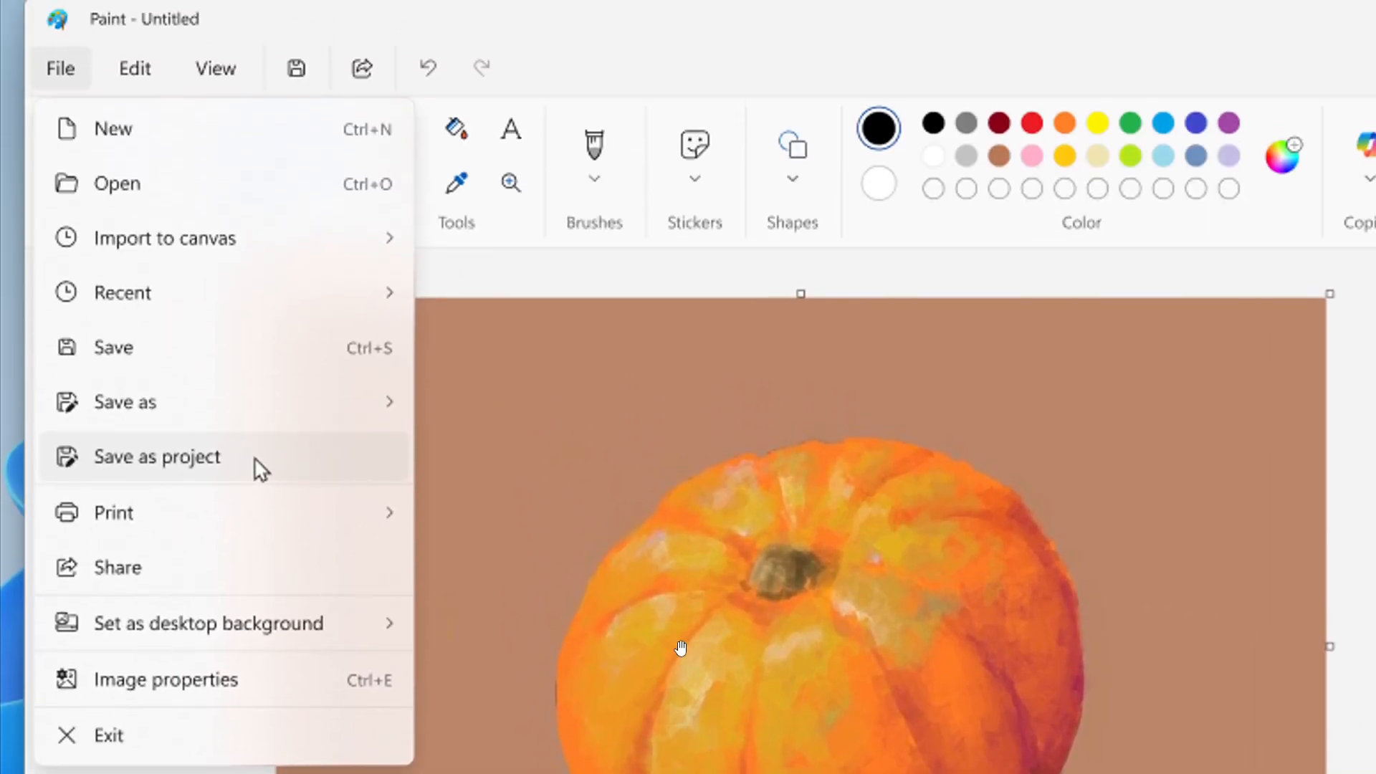
mouse_move(371, 488)
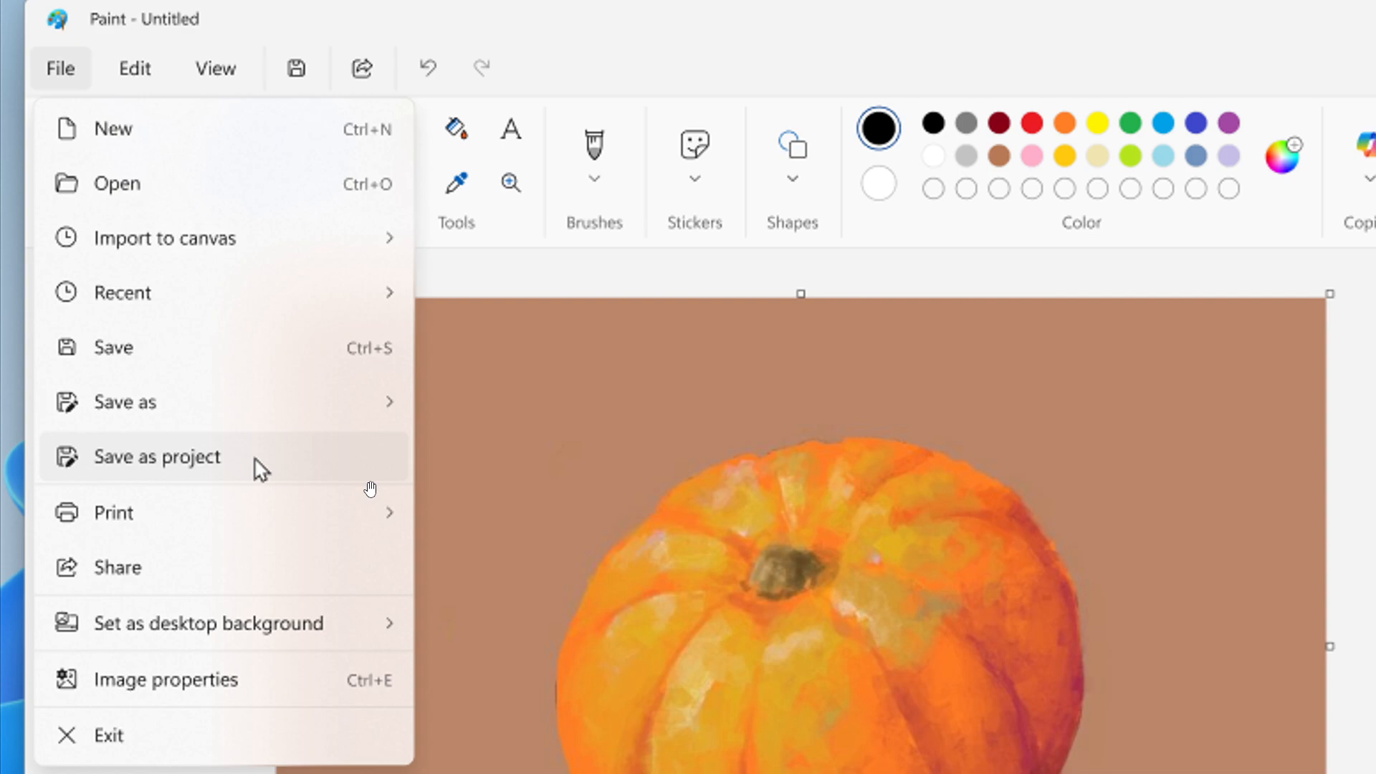
mouse_move(374, 472)
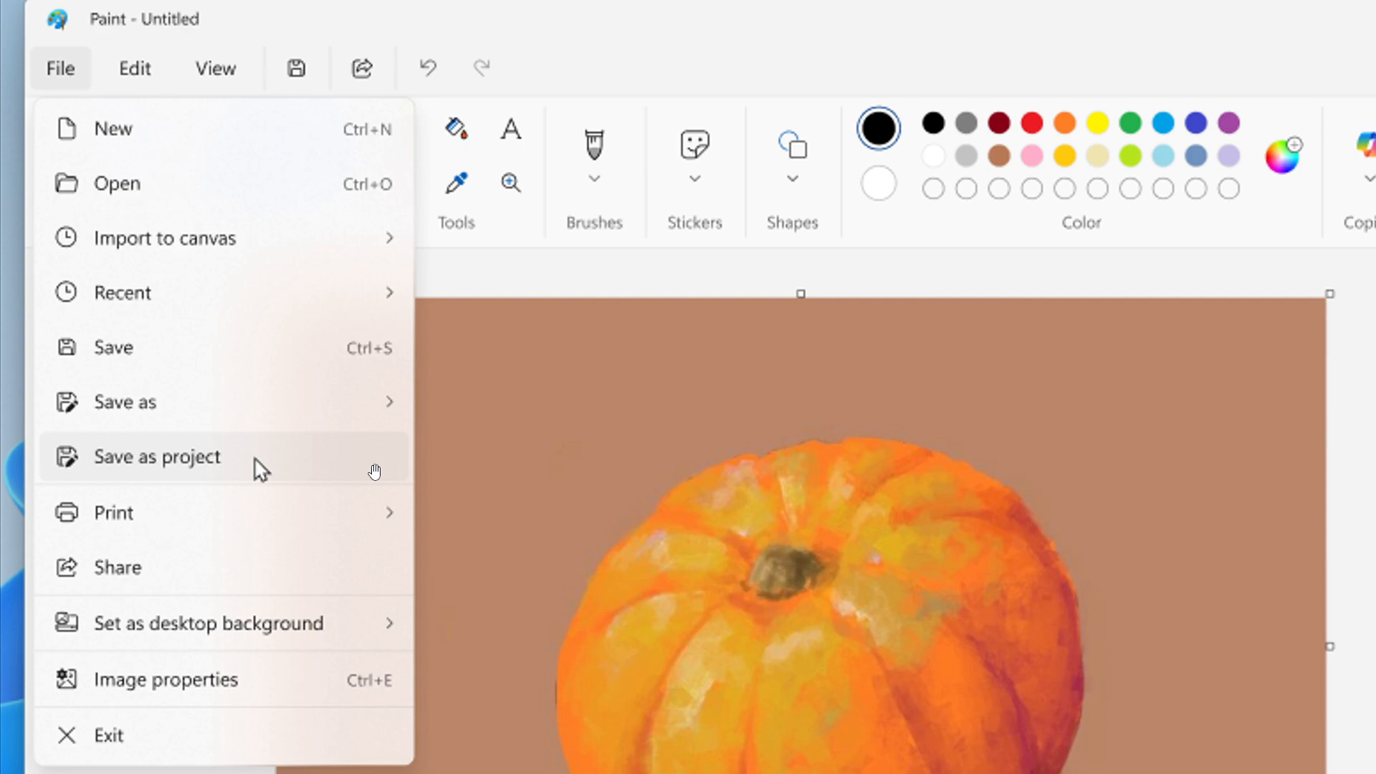
mouse_move(306, 482)
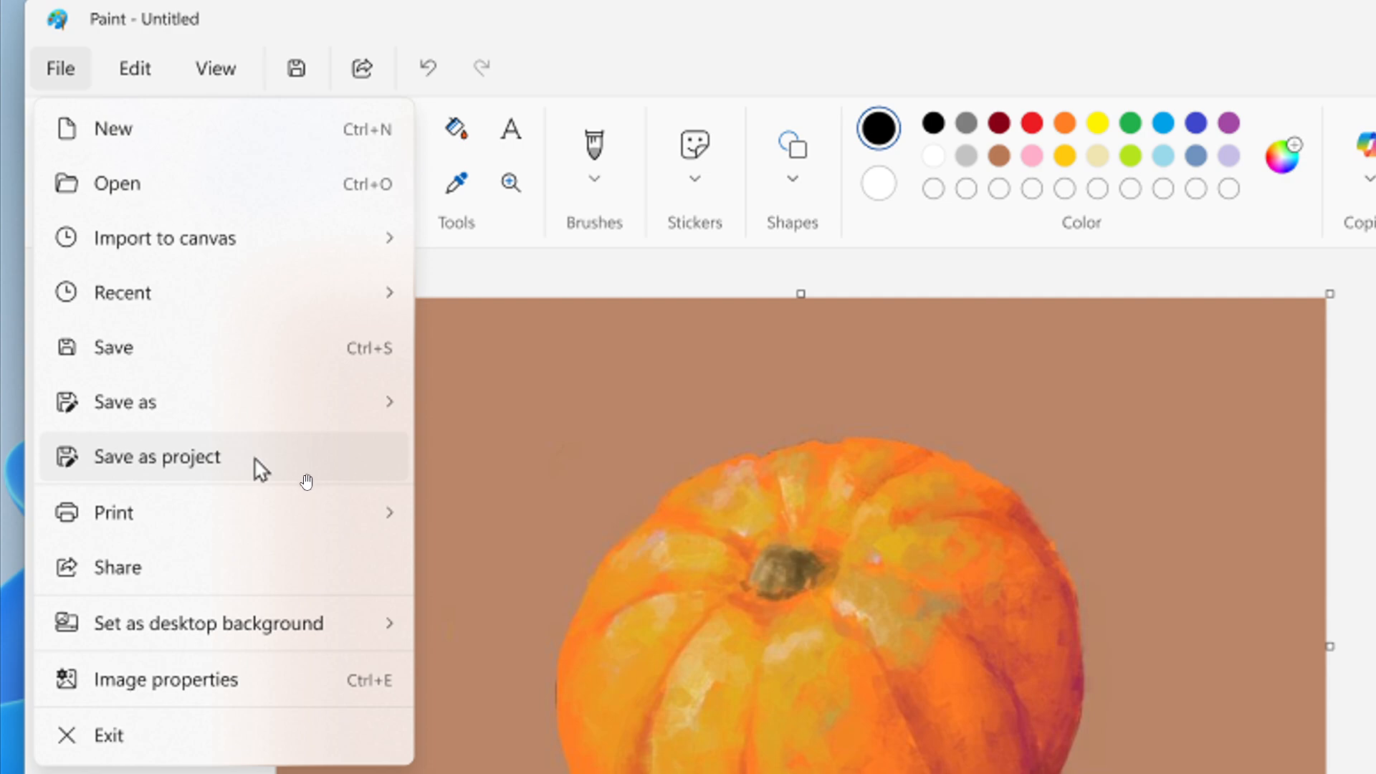
mouse_move(327, 474)
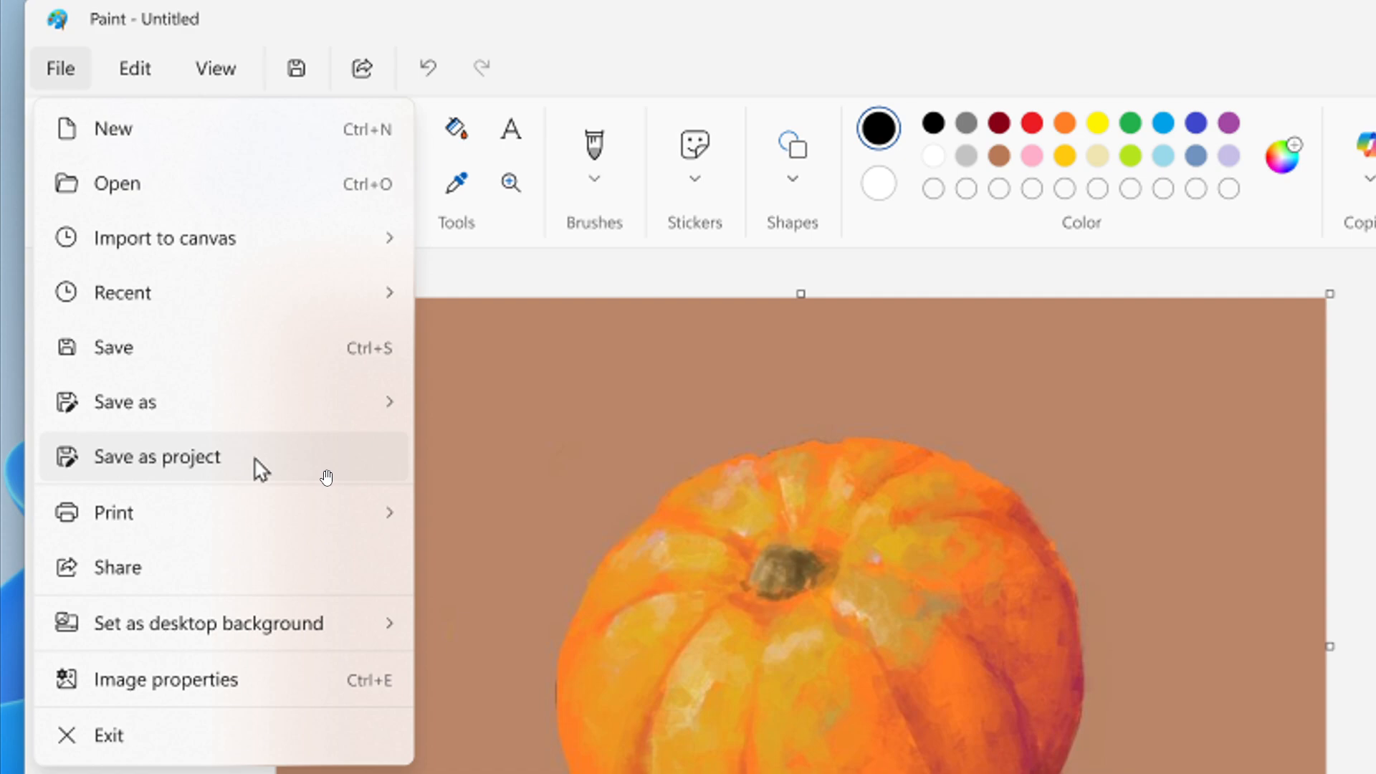
mouse_move(340, 471)
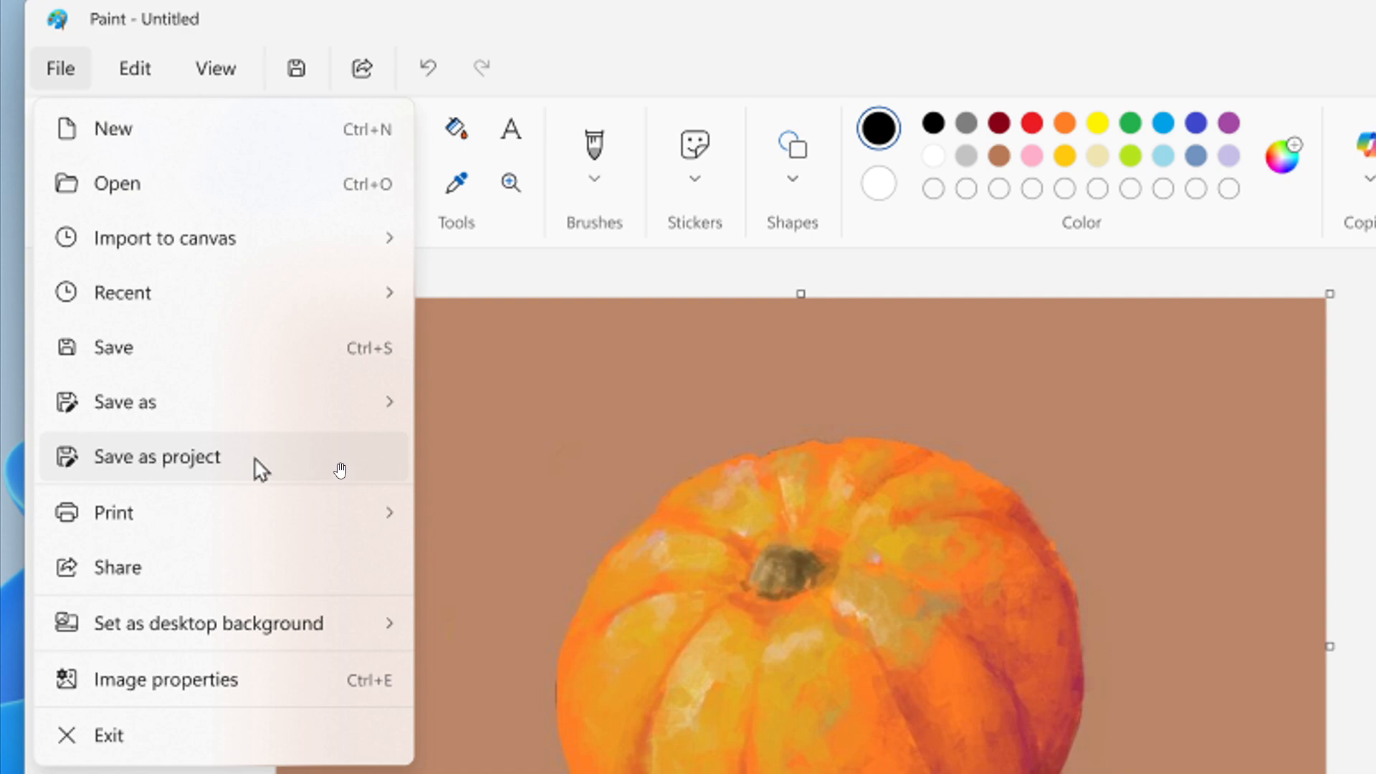
mouse_move(367, 455)
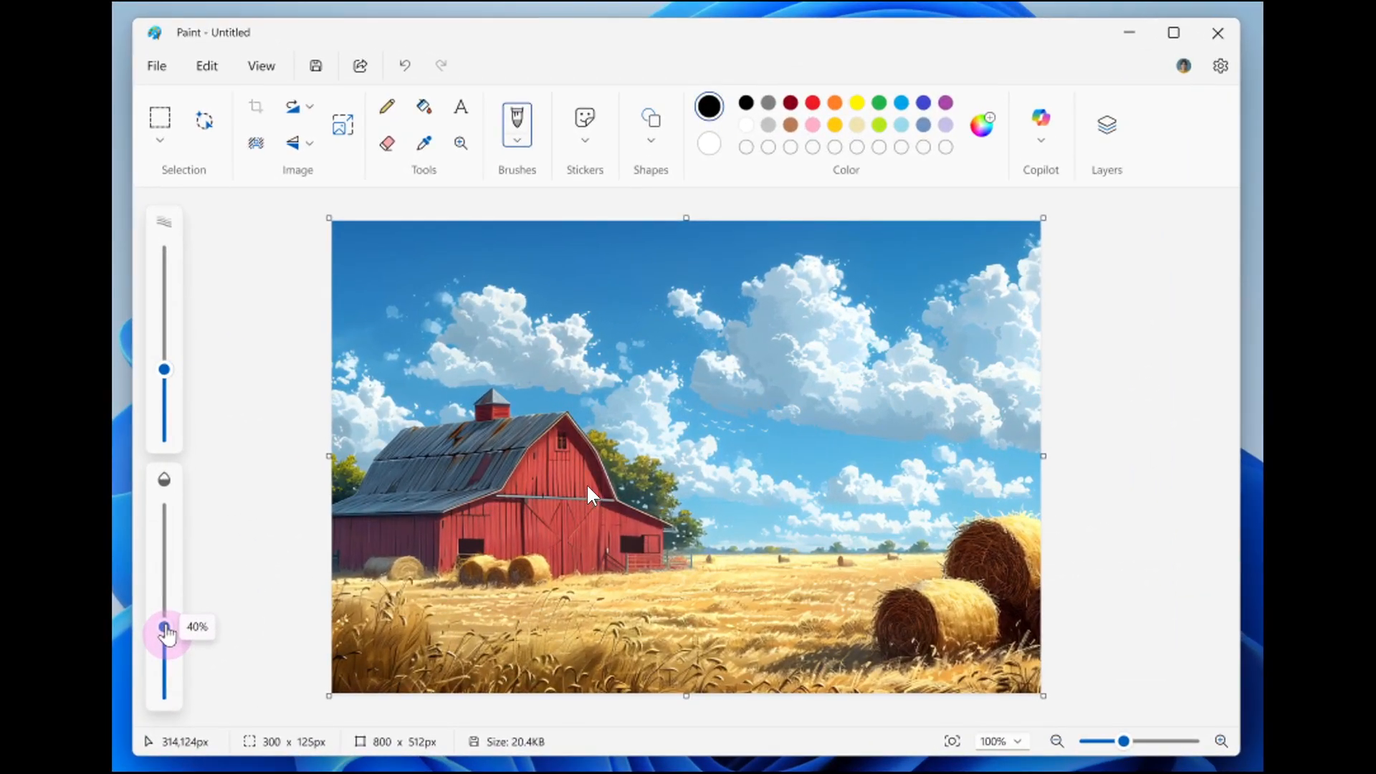
mouse_move(249, 542)
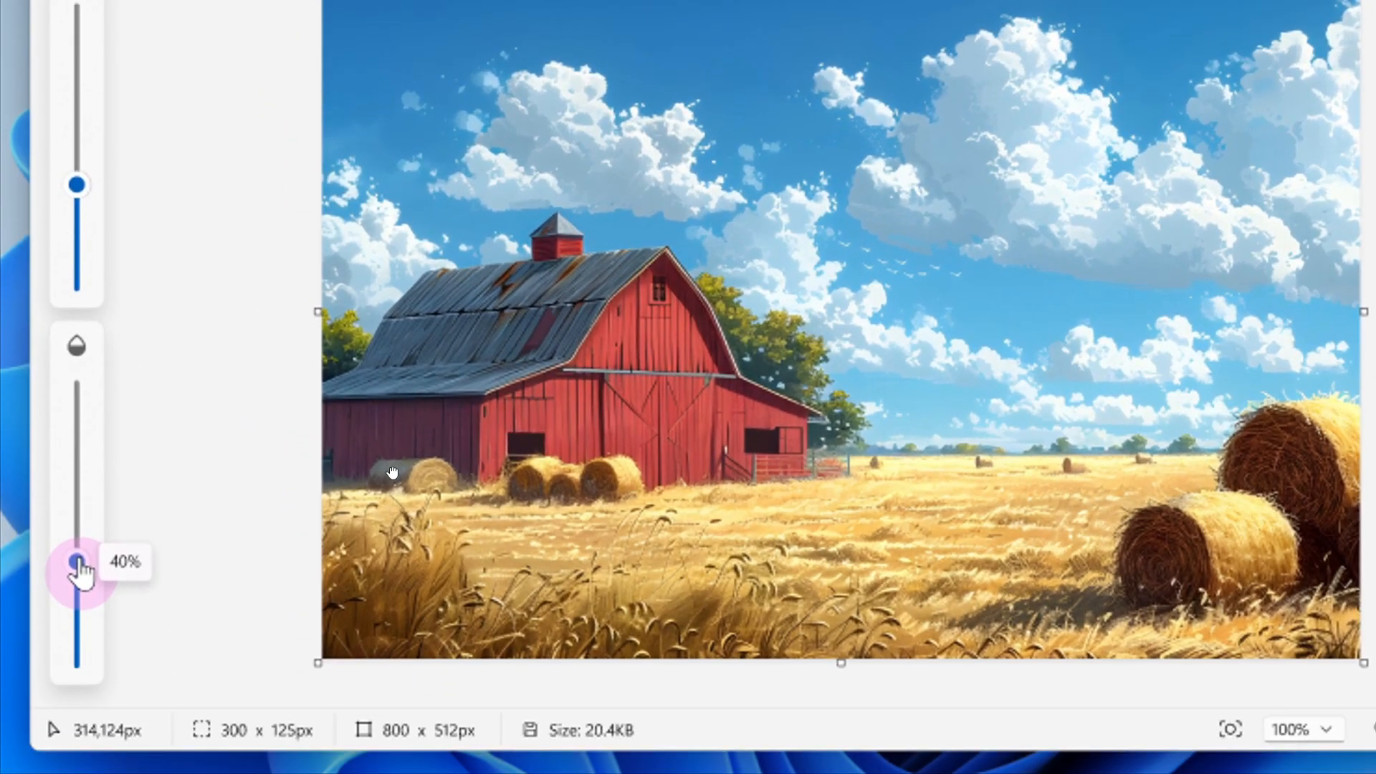
mouse_move(149, 467)
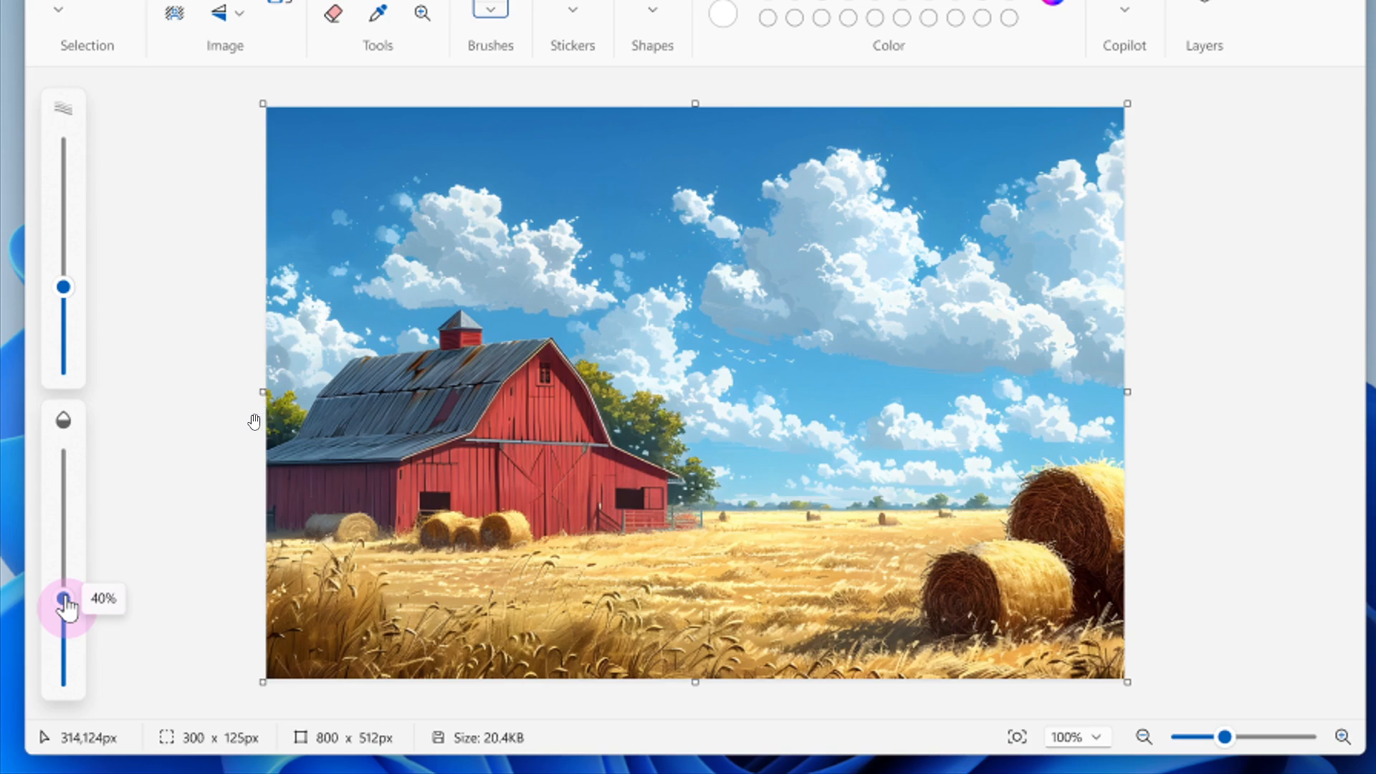
mouse_move(124, 533)
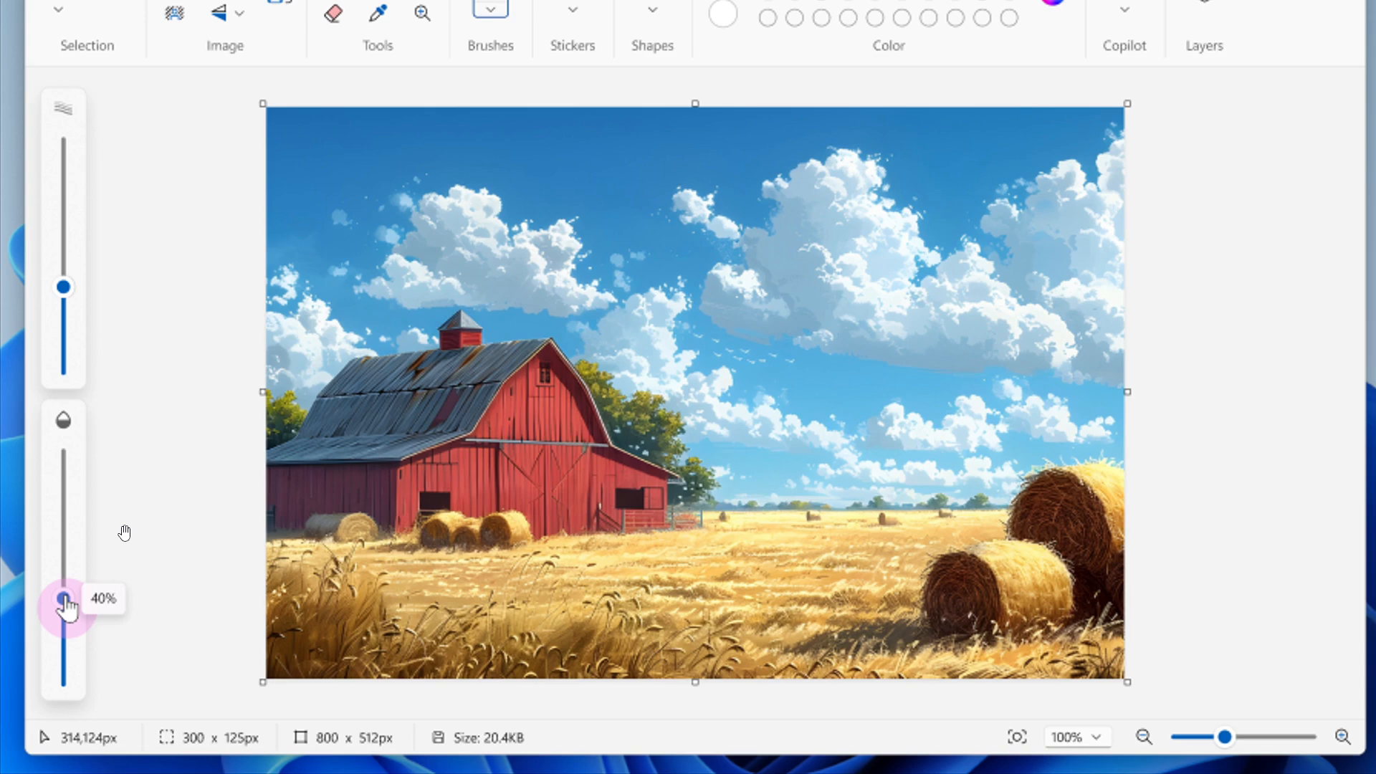
mouse_move(185, 543)
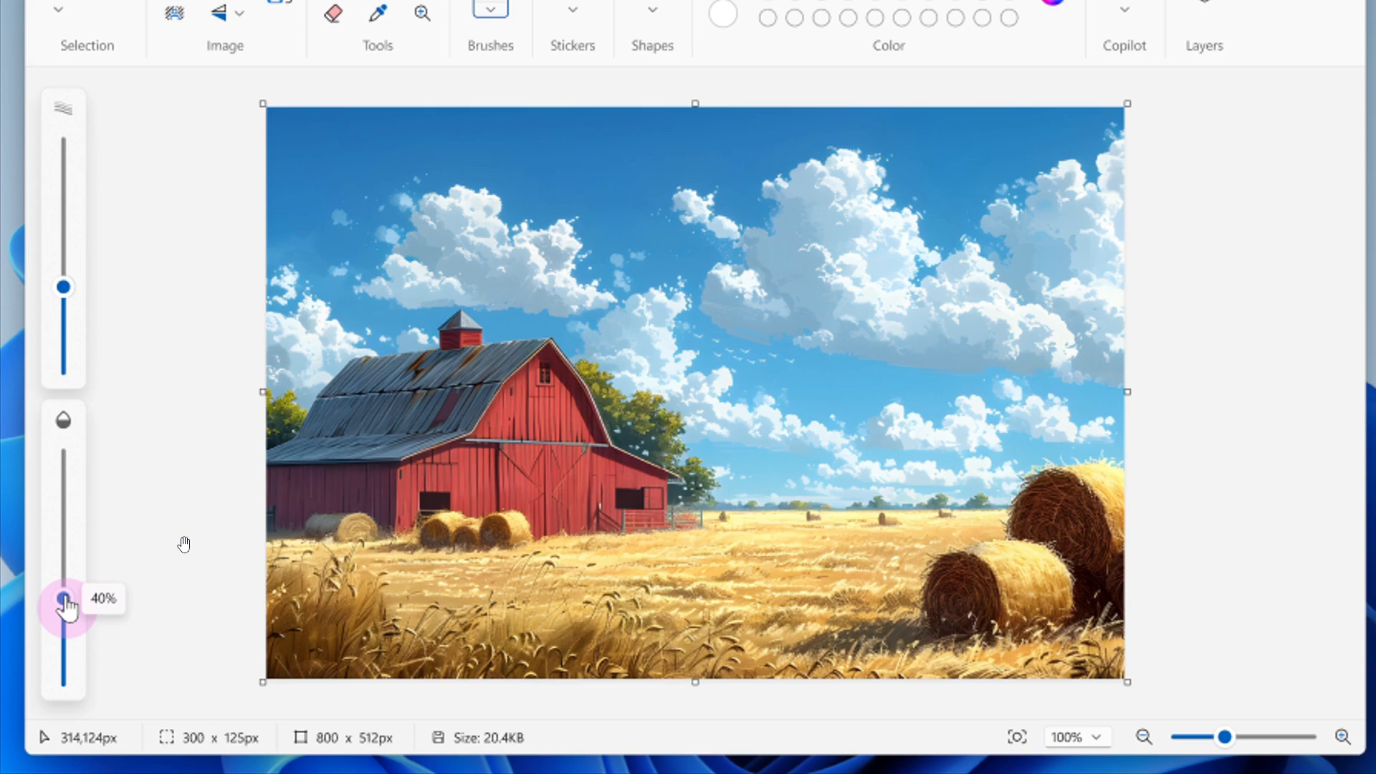
mouse_move(88, 290)
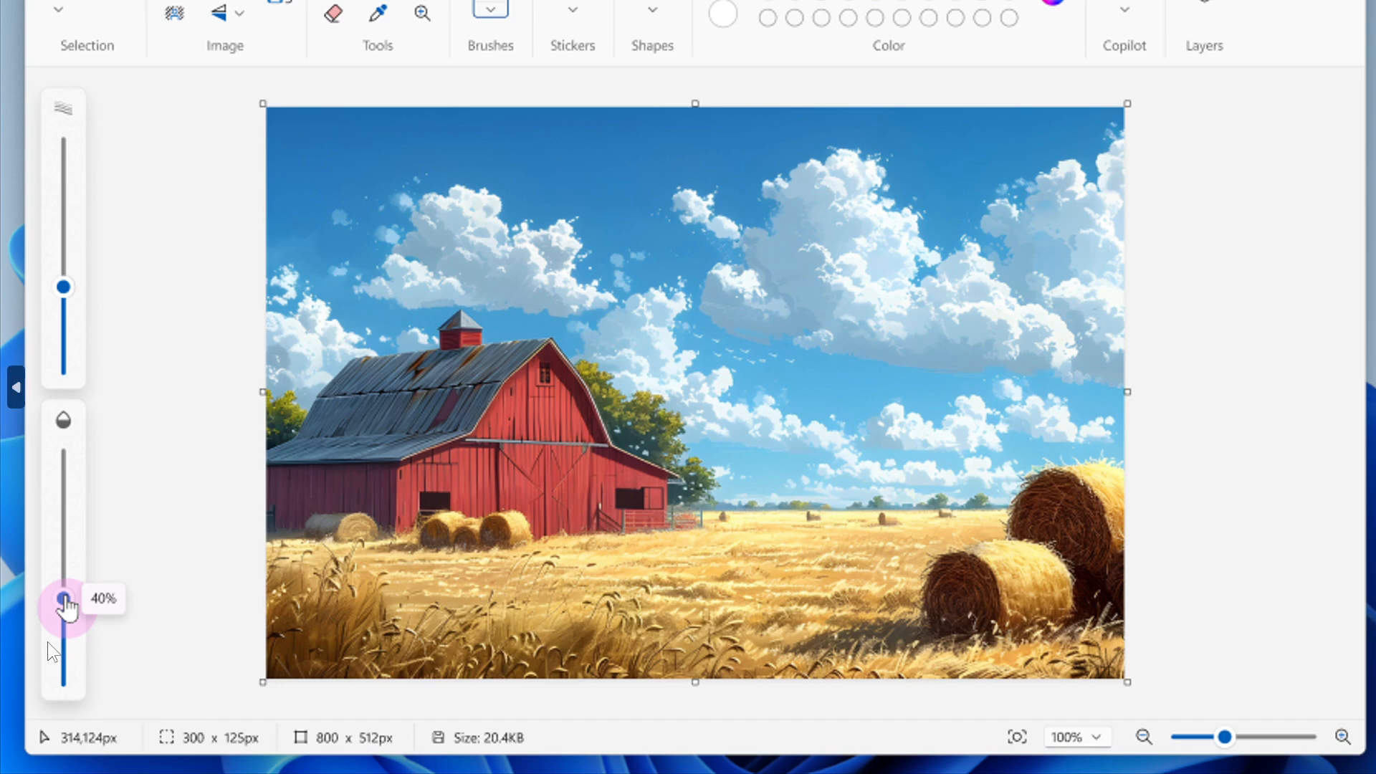
mouse_move(269, 518)
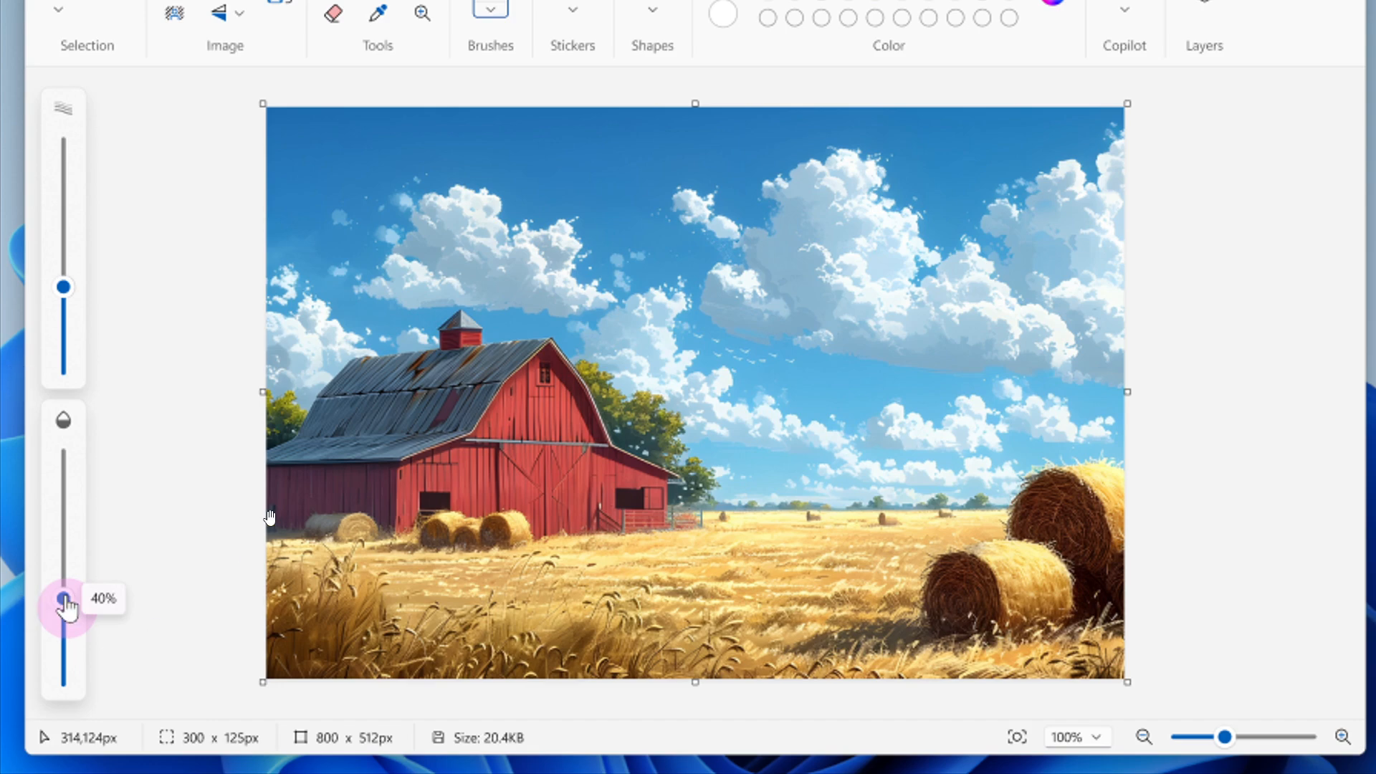
mouse_move(857, 389)
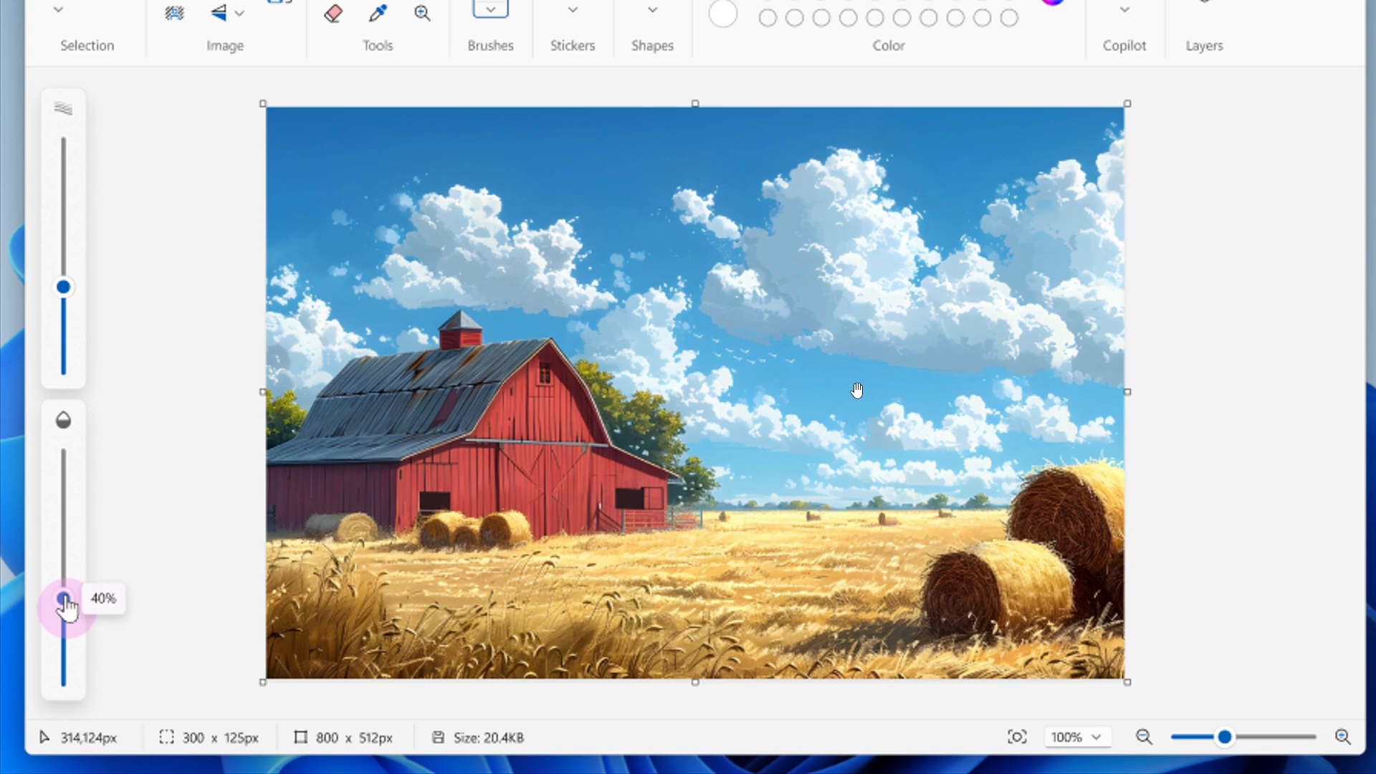
mouse_move(864, 389)
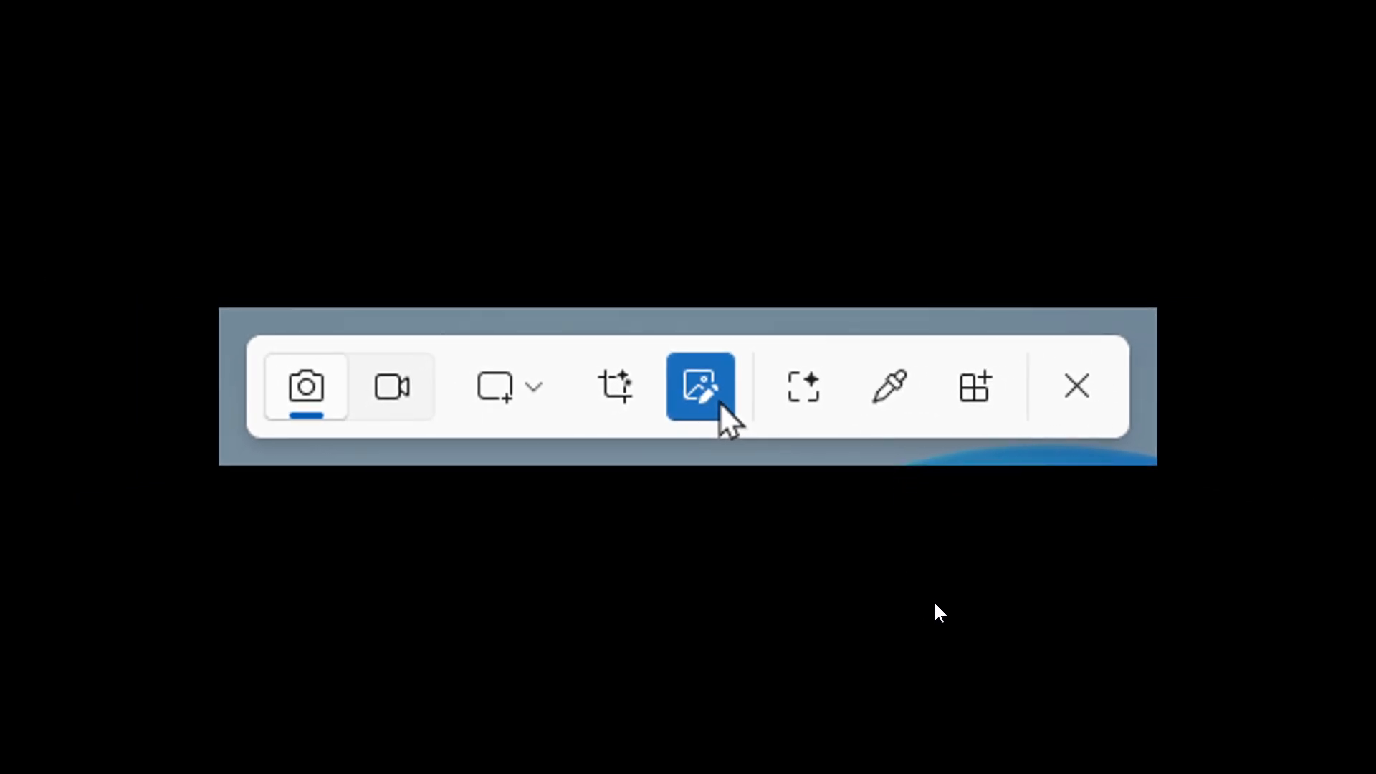
mouse_move(764, 331)
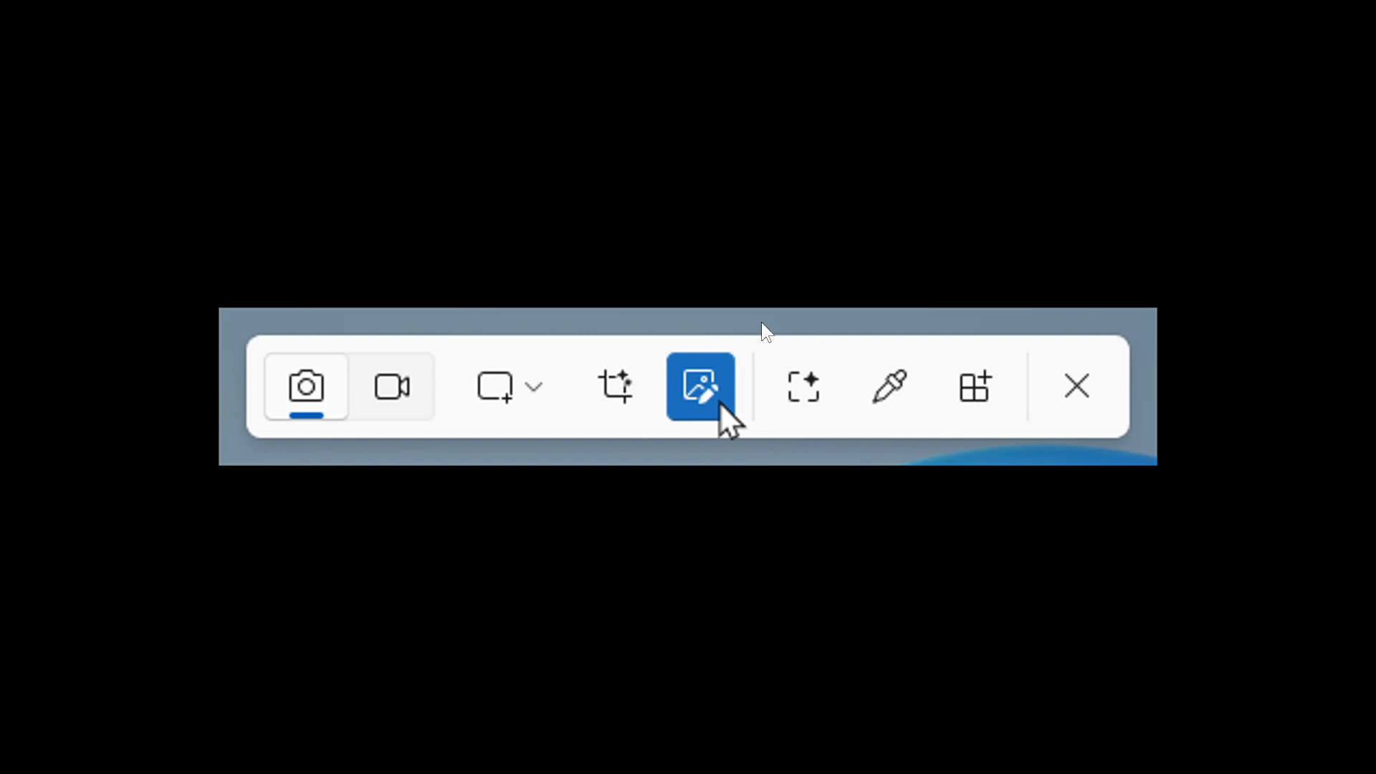
mouse_move(816, 504)
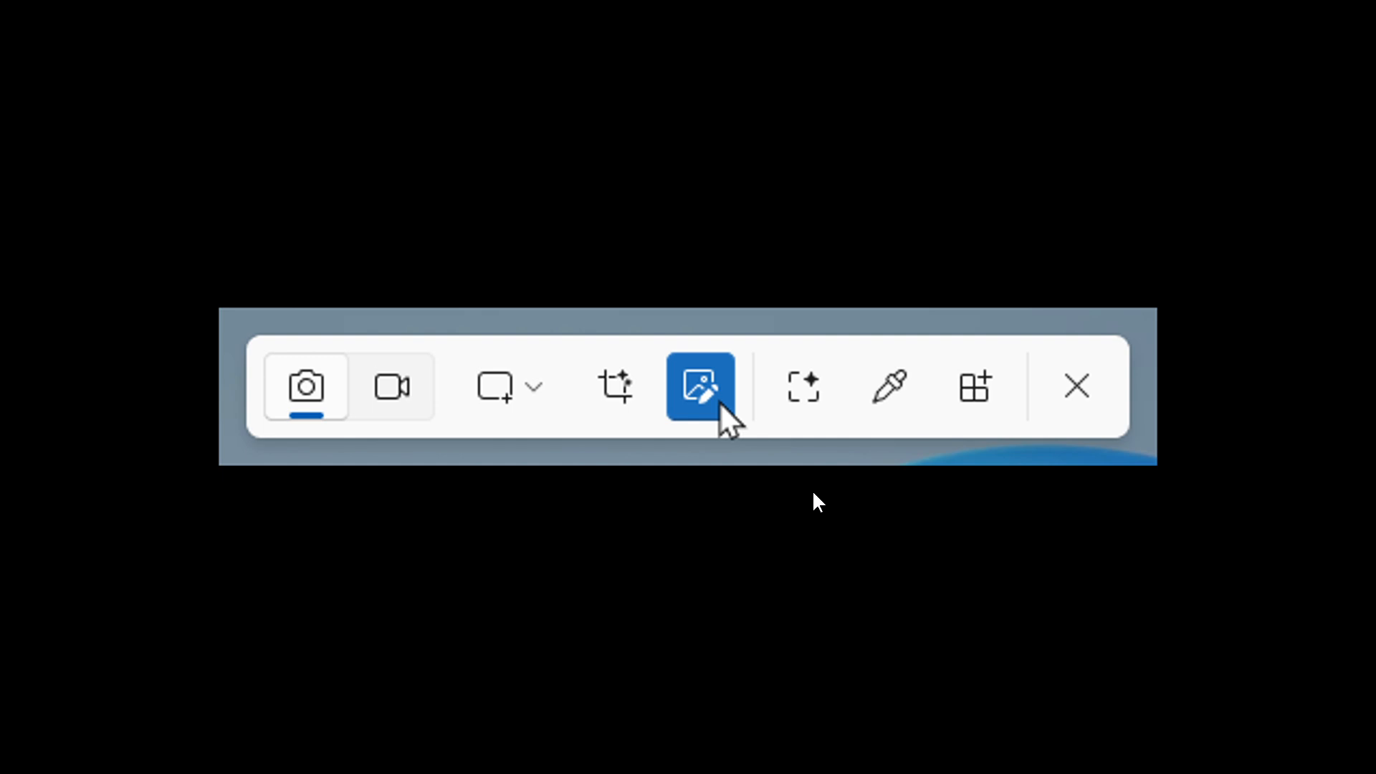
mouse_move(807, 436)
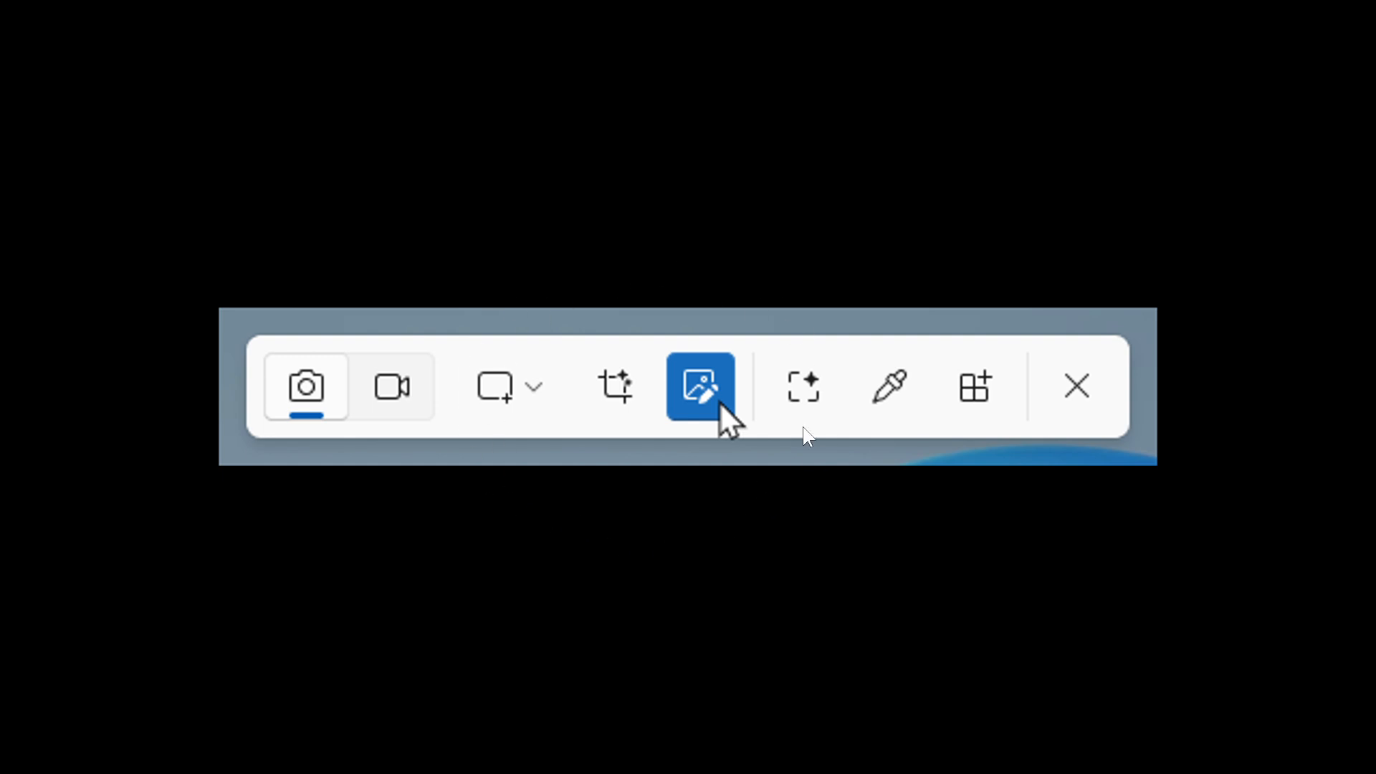
mouse_move(589, 450)
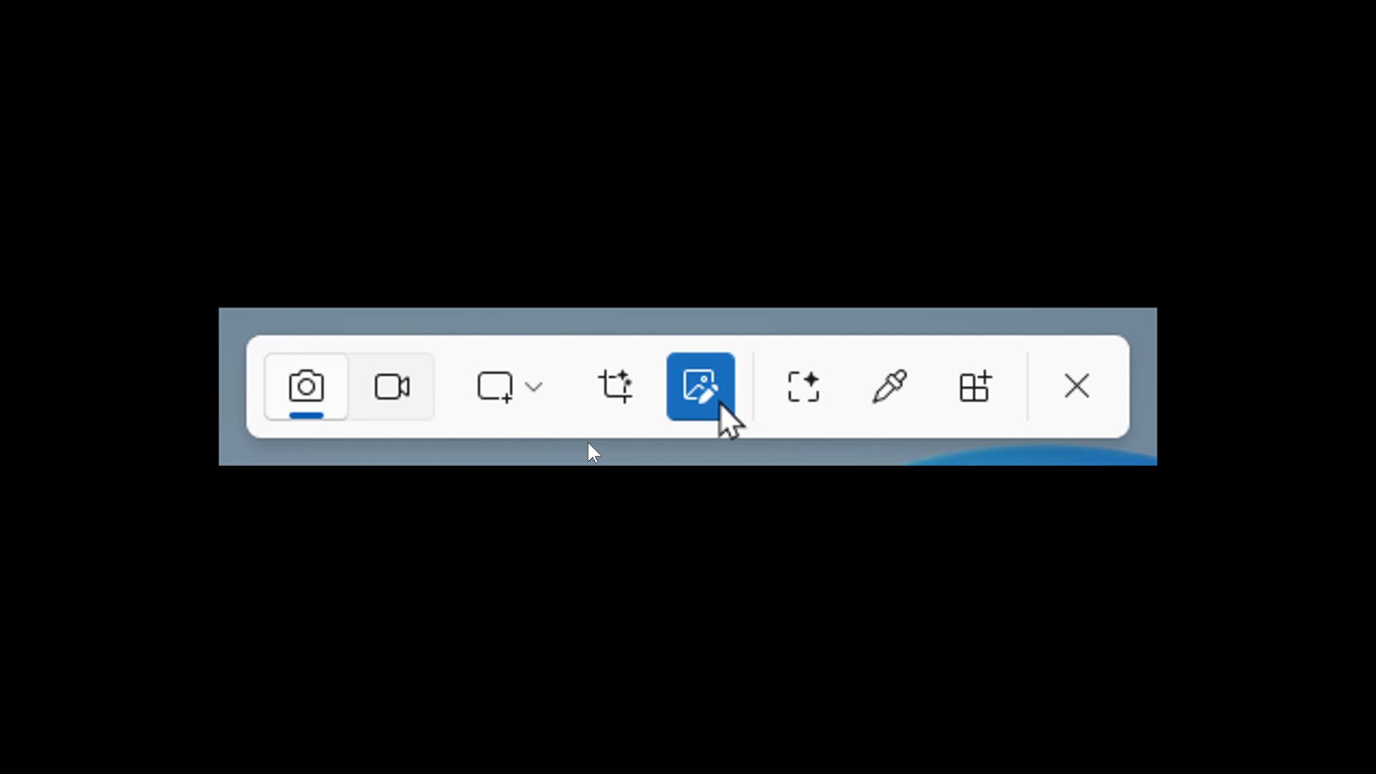
- Switch on quick markup in the Snipping Tool capture bar for the next capture
left_click(699, 386)
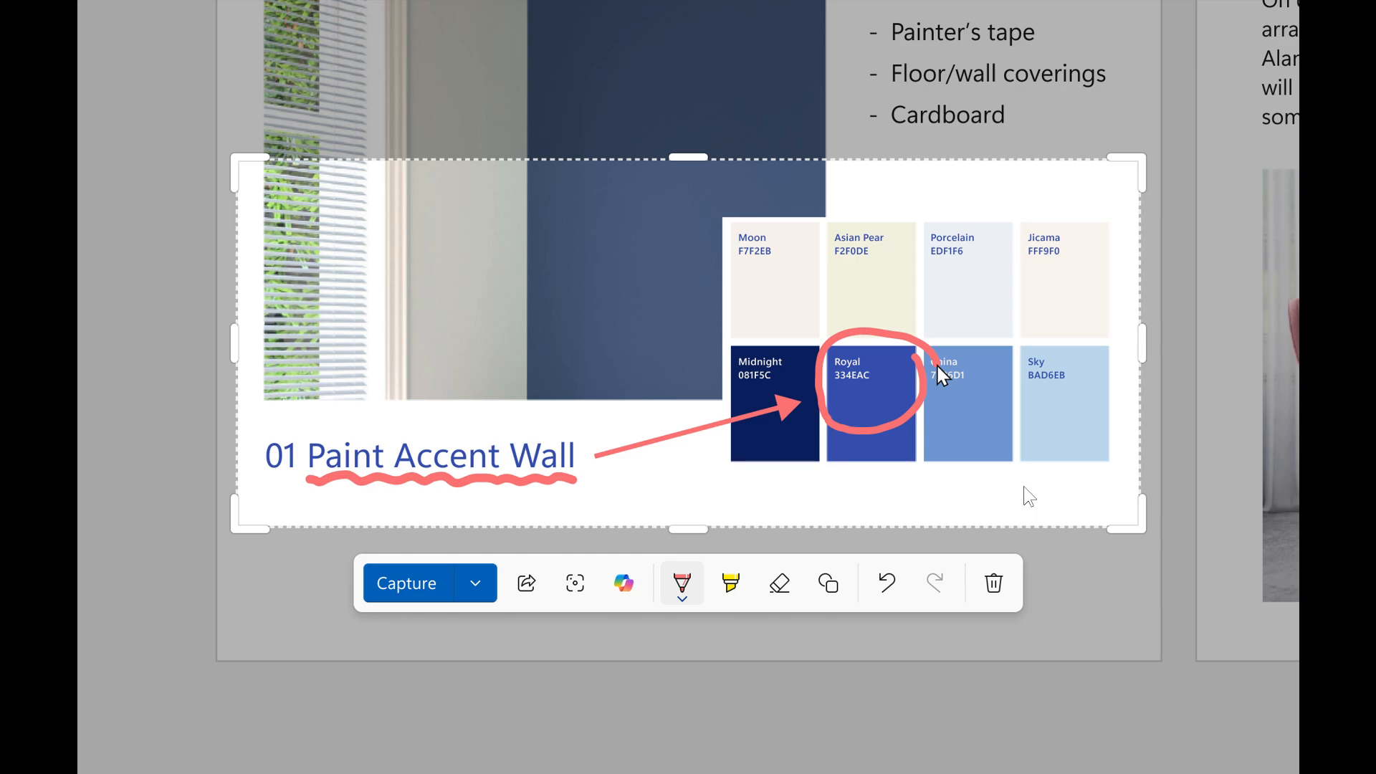
mouse_move(1117, 274)
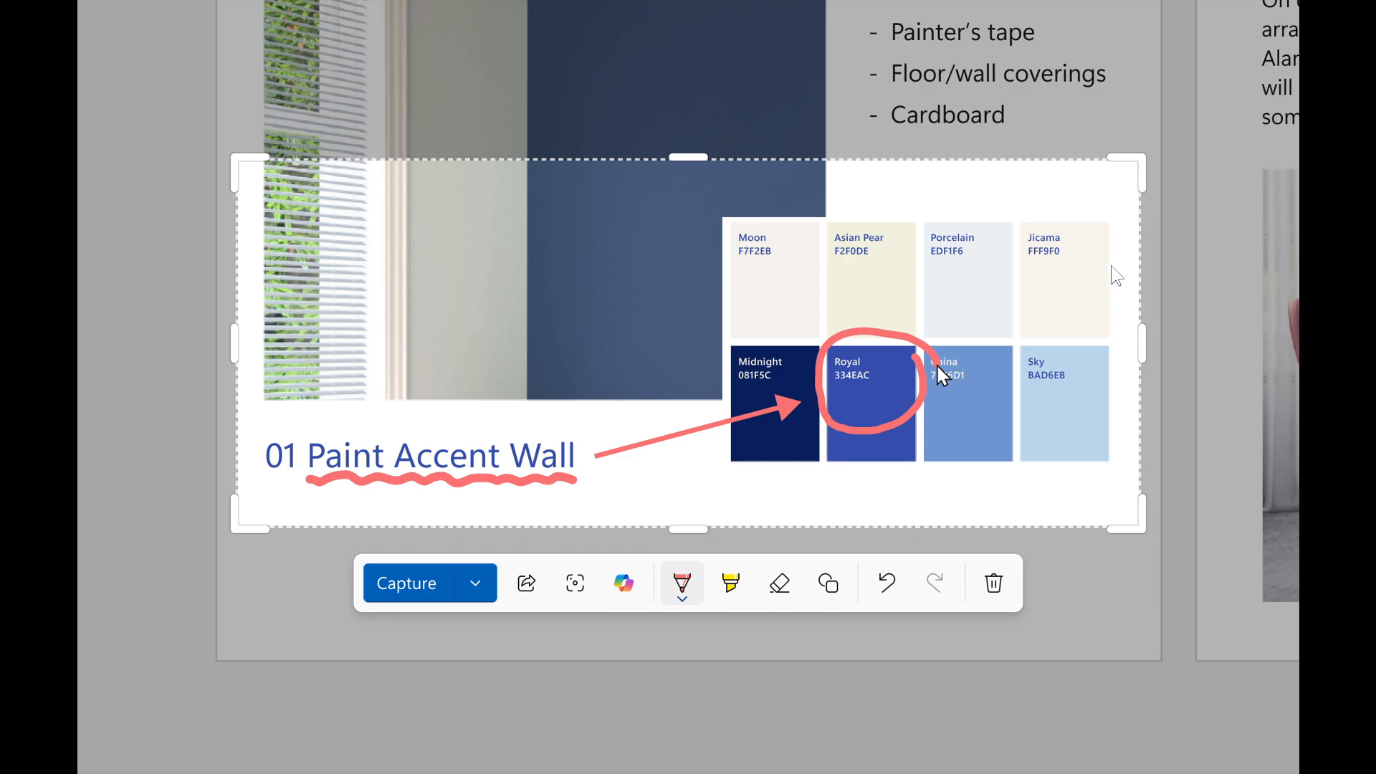
mouse_move(1075, 538)
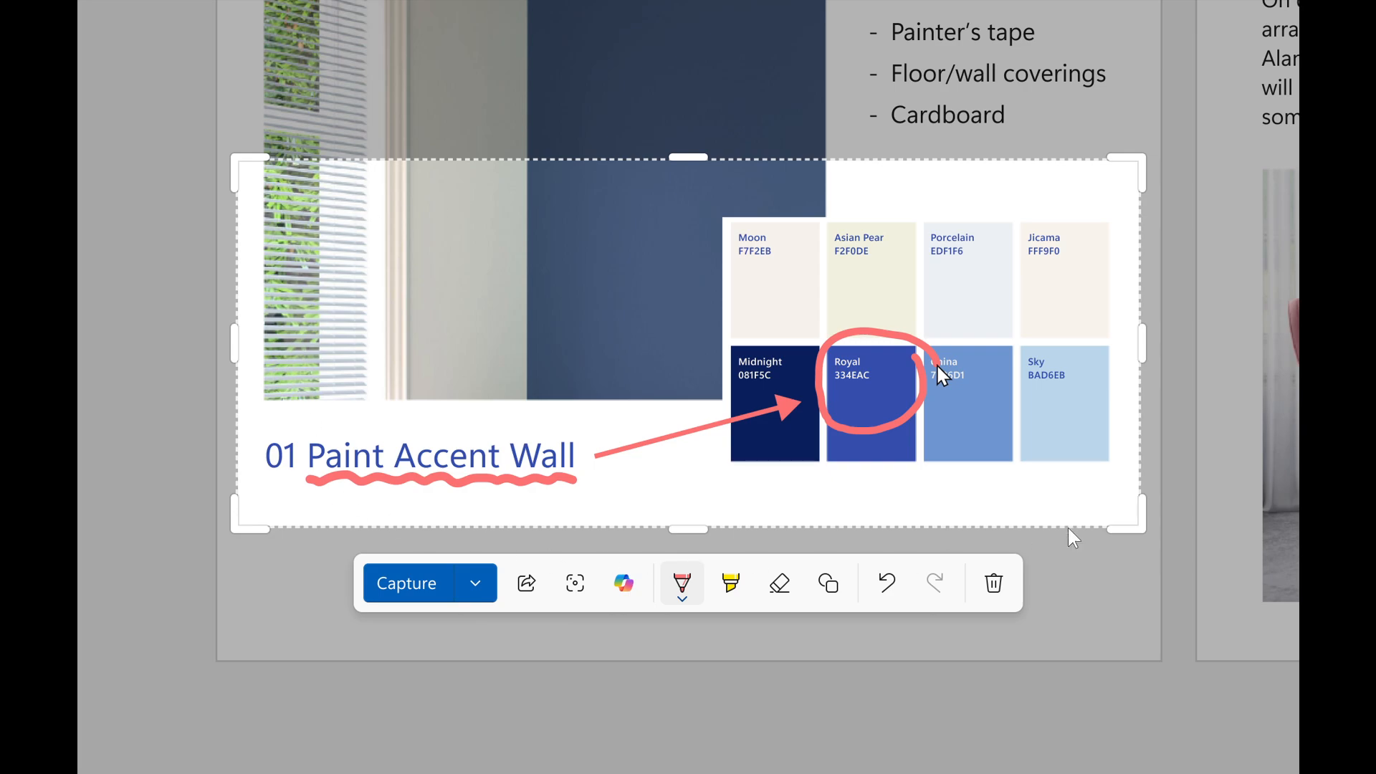
mouse_move(1161, 515)
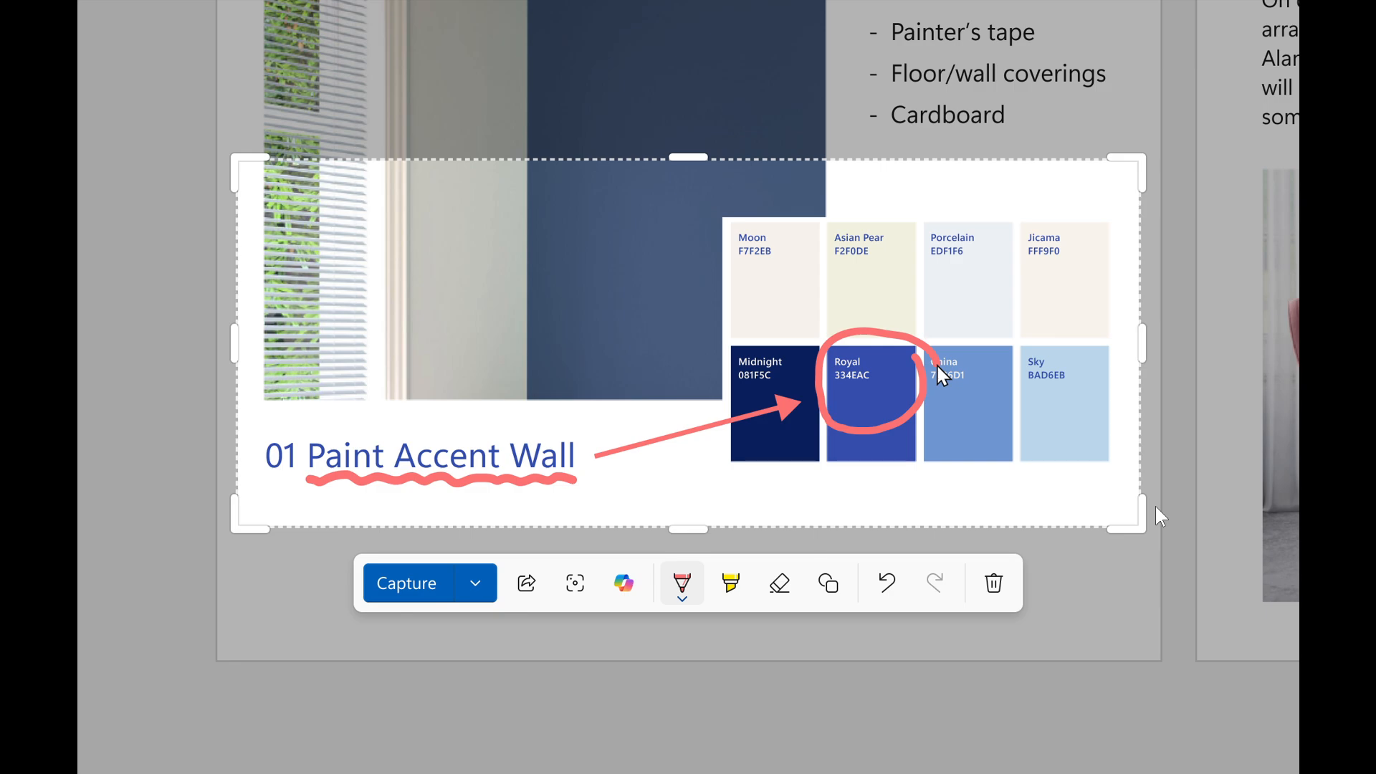
mouse_move(1036, 320)
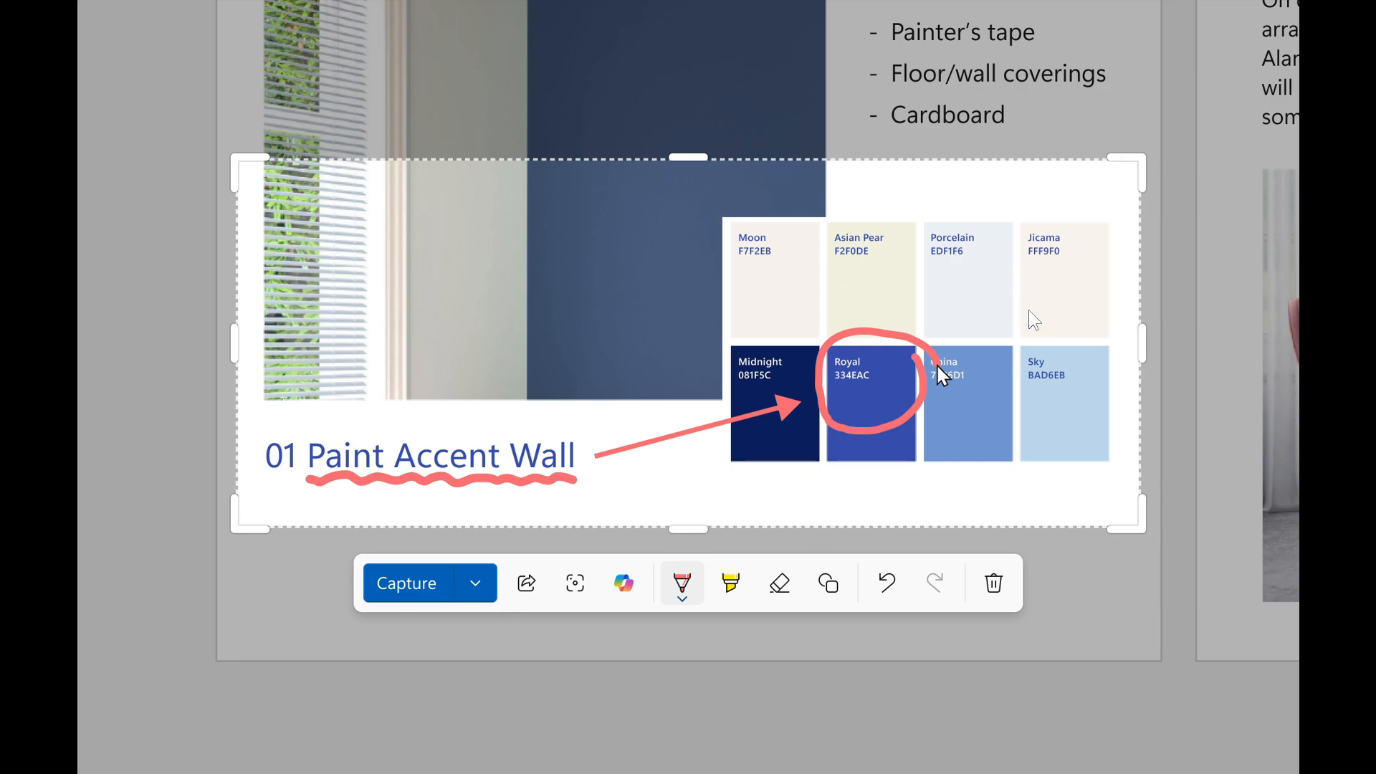
mouse_move(1104, 348)
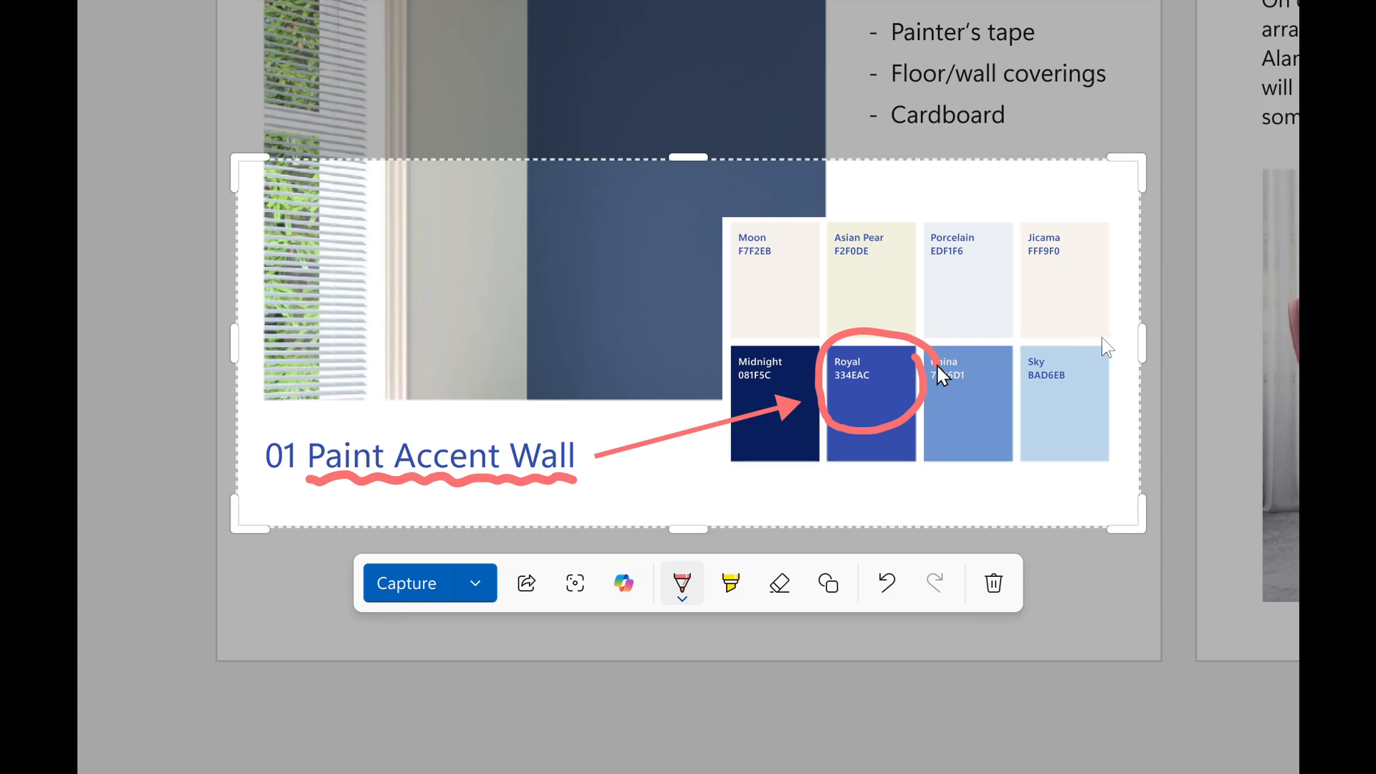
mouse_move(1078, 371)
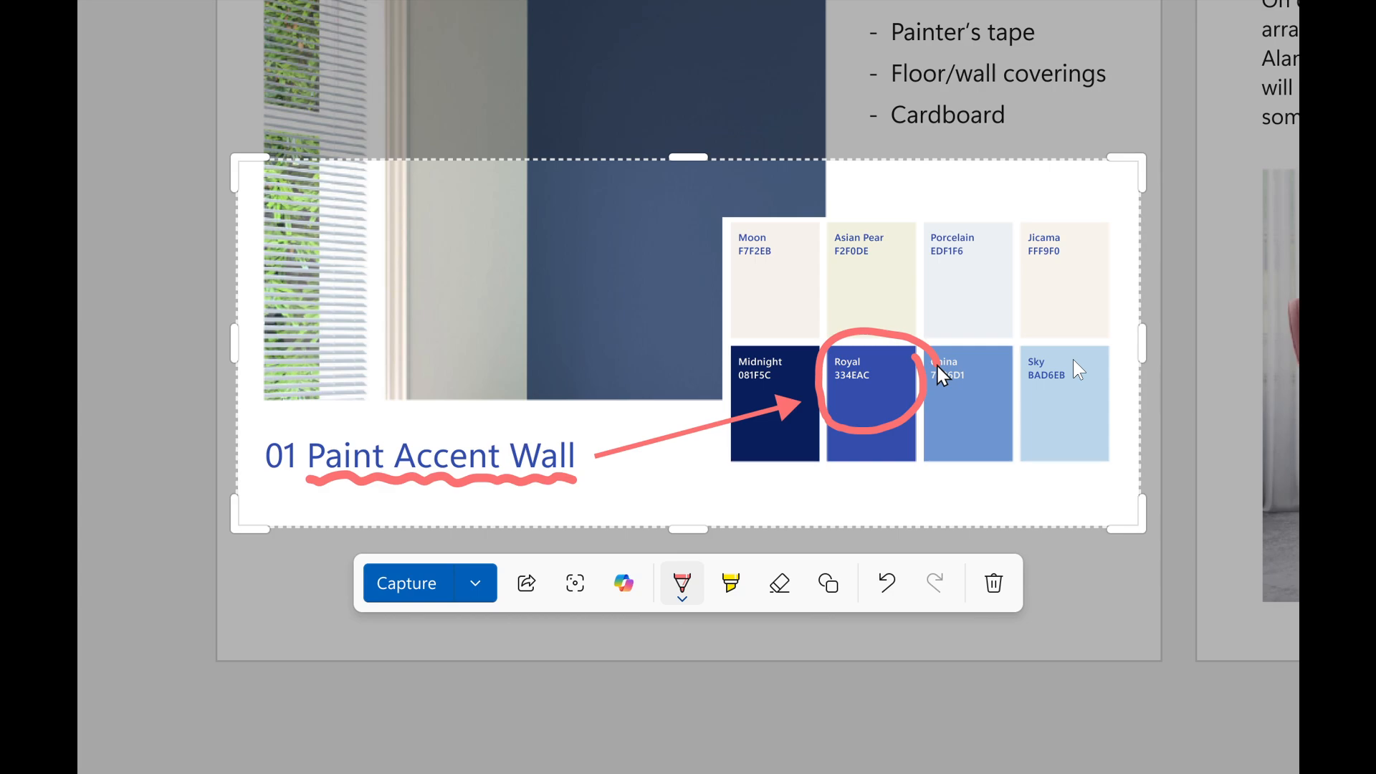
mouse_move(766, 625)
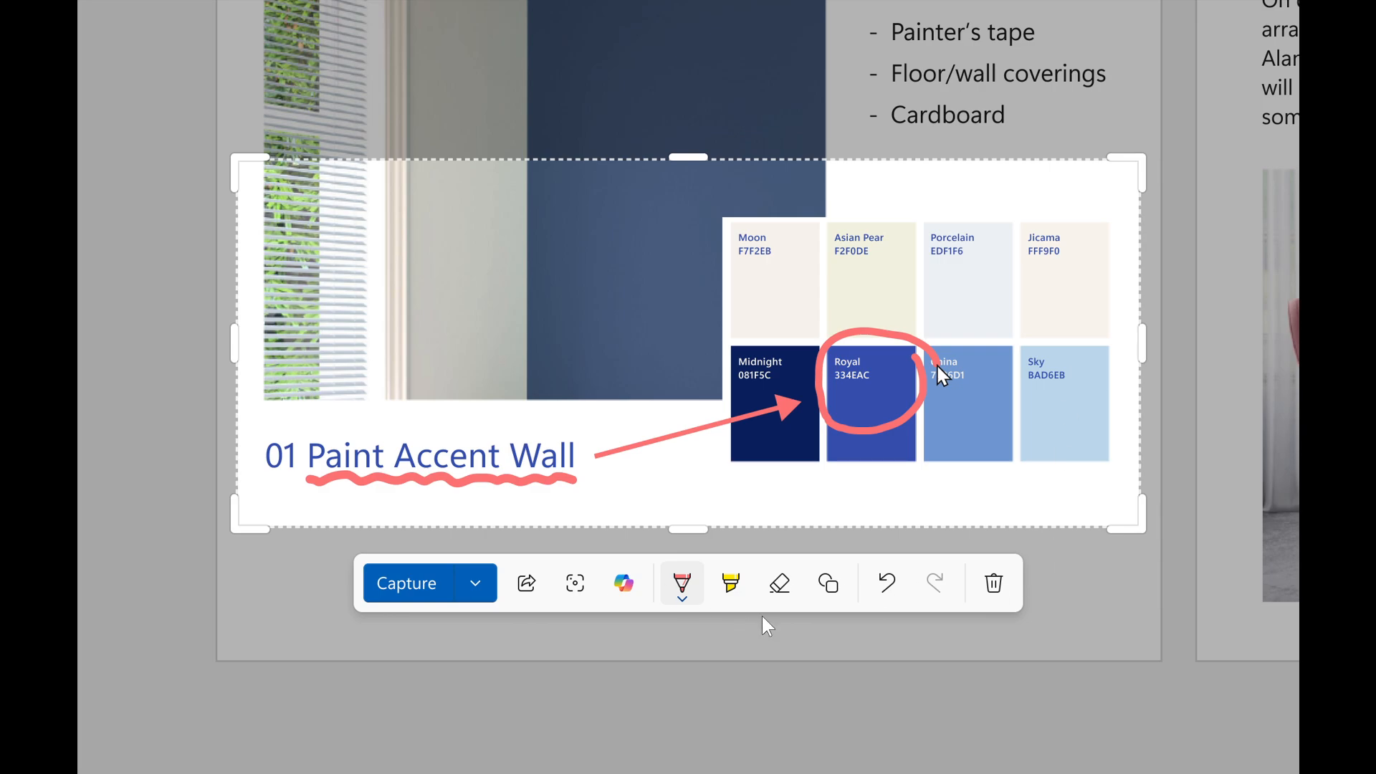
mouse_move(696, 639)
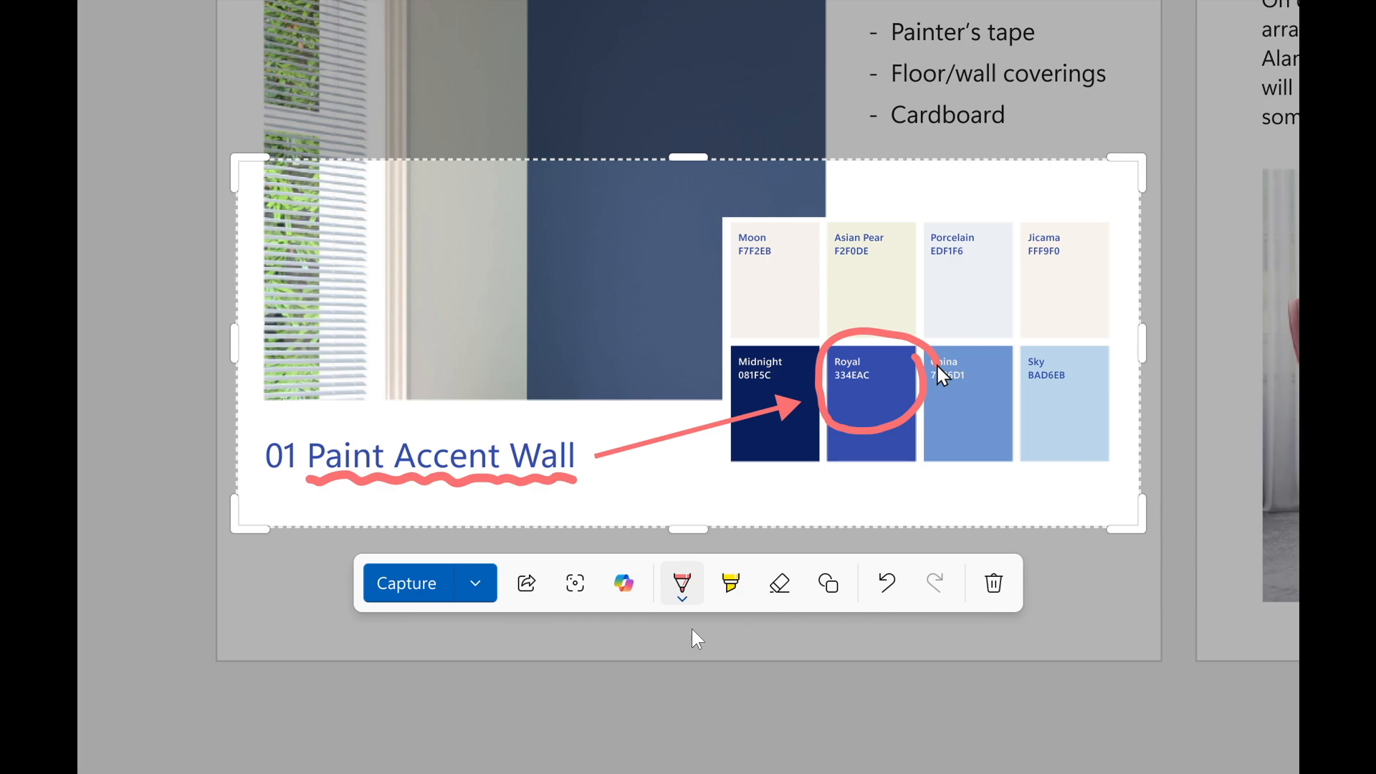
mouse_move(845, 605)
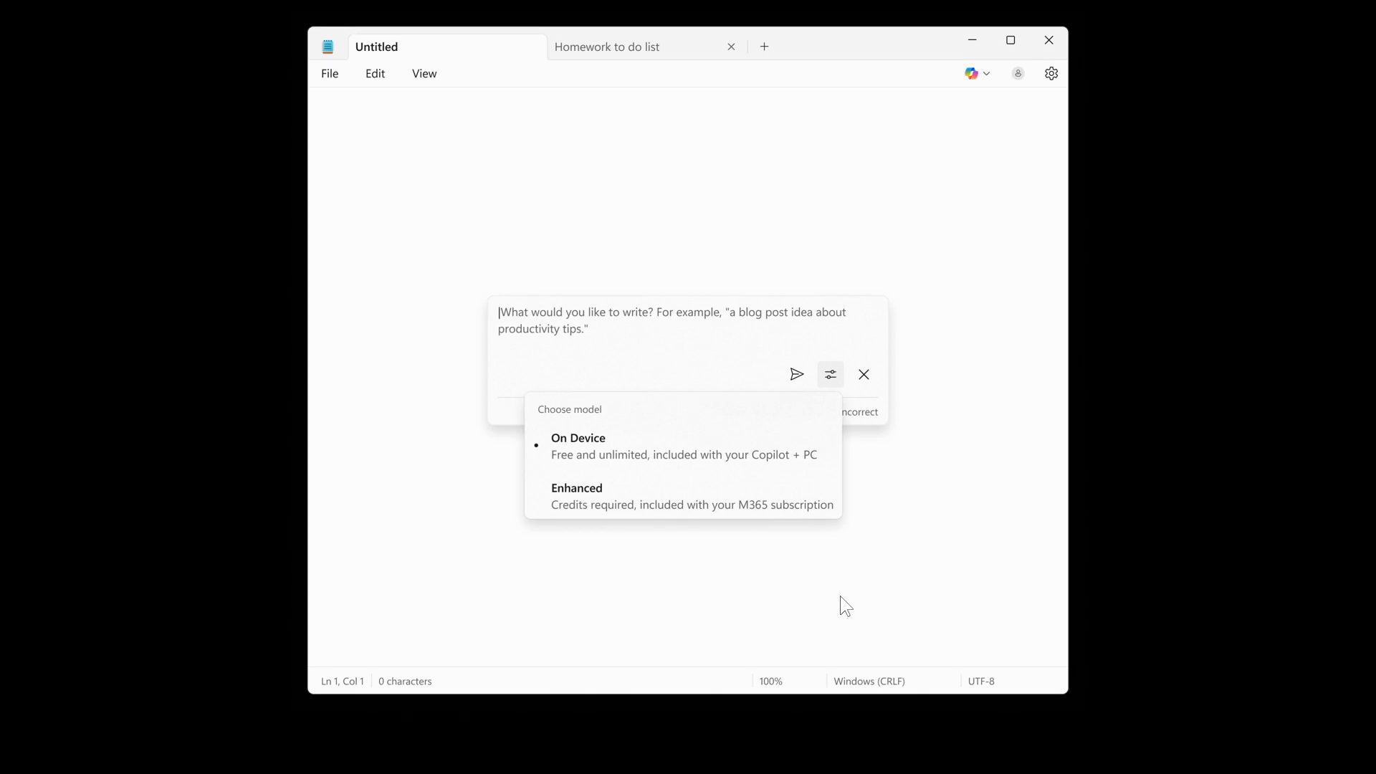
mouse_move(971, 536)
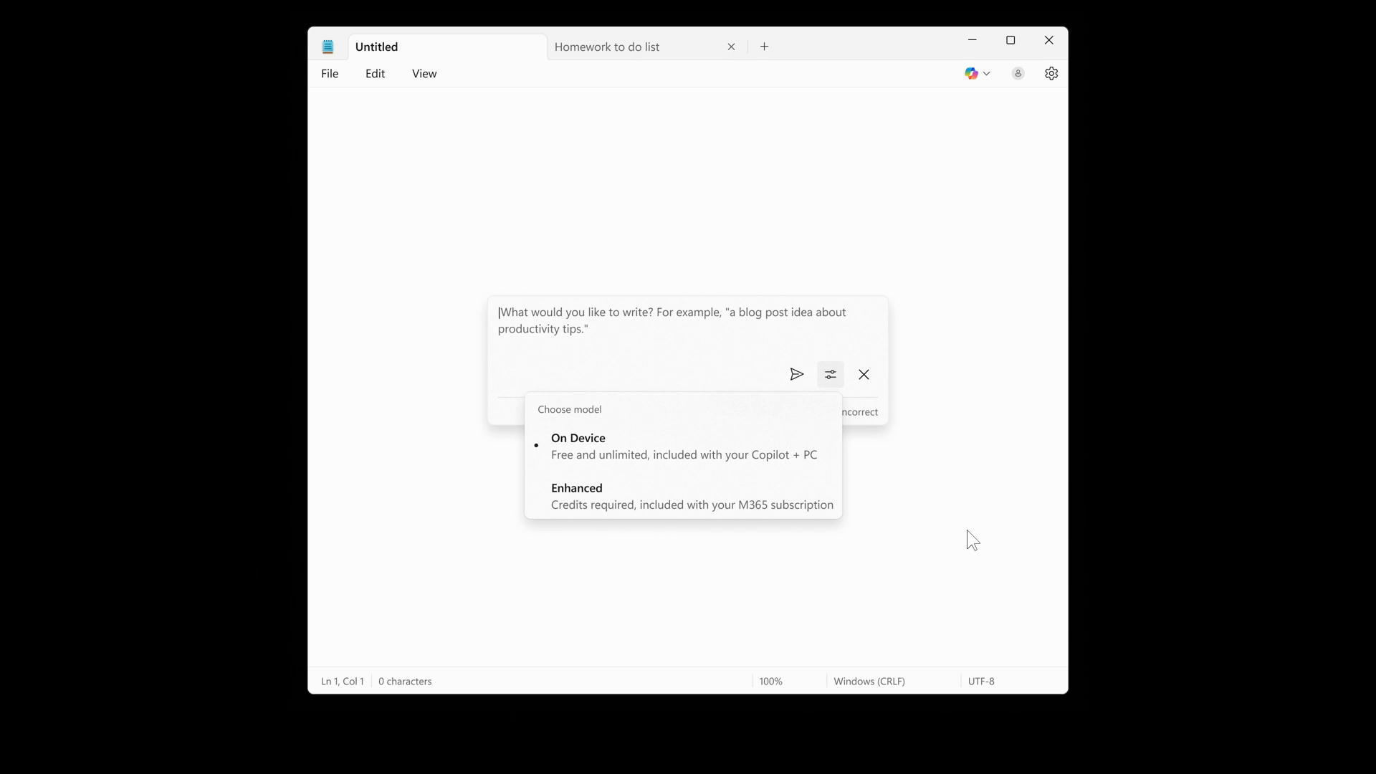
mouse_move(996, 548)
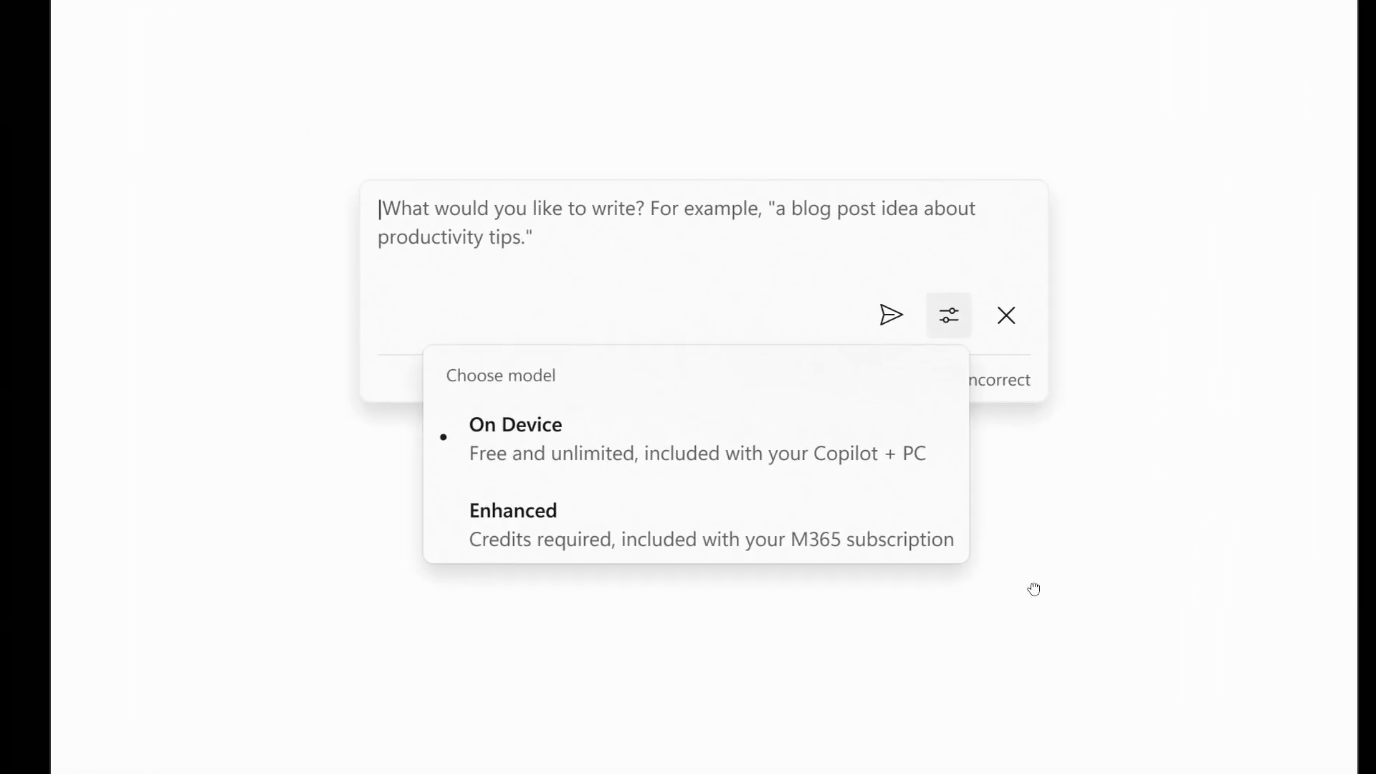
mouse_move(1124, 585)
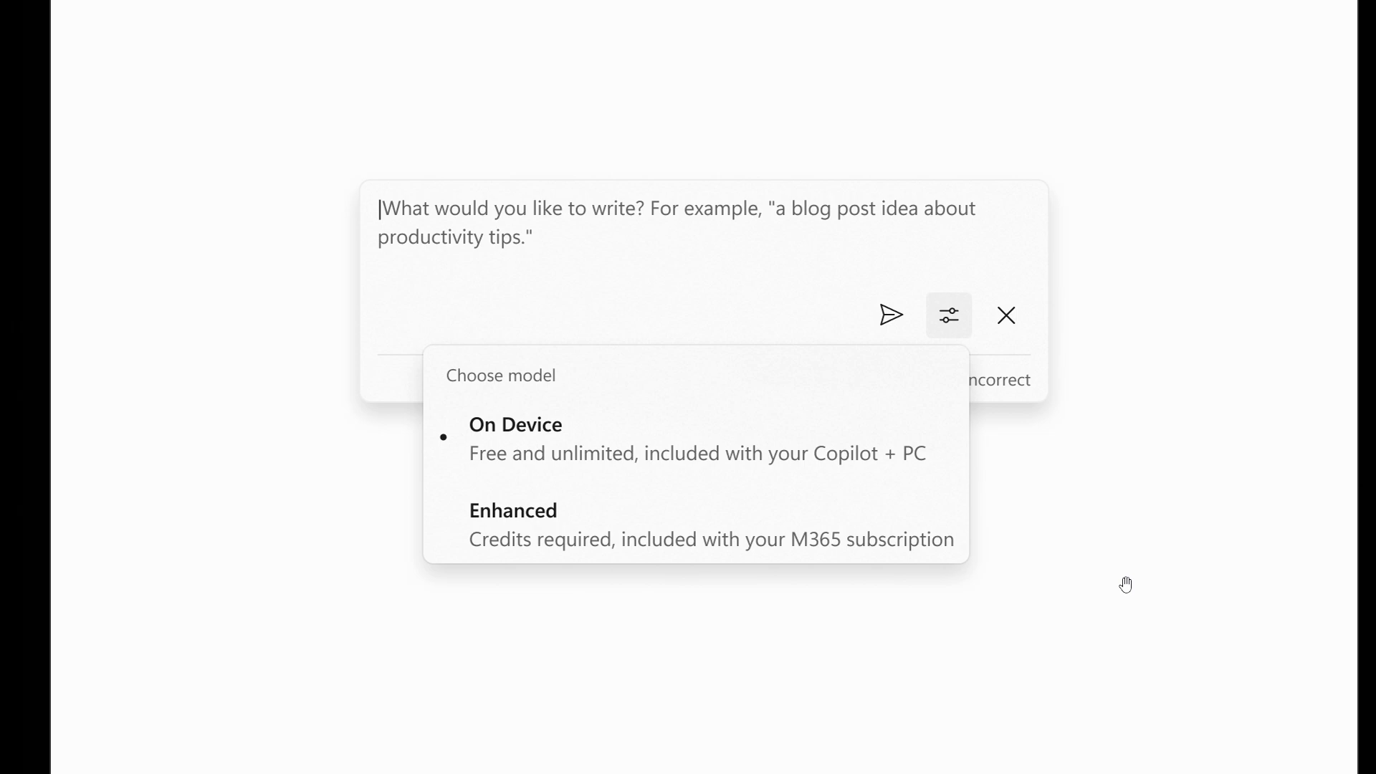
mouse_move(1061, 354)
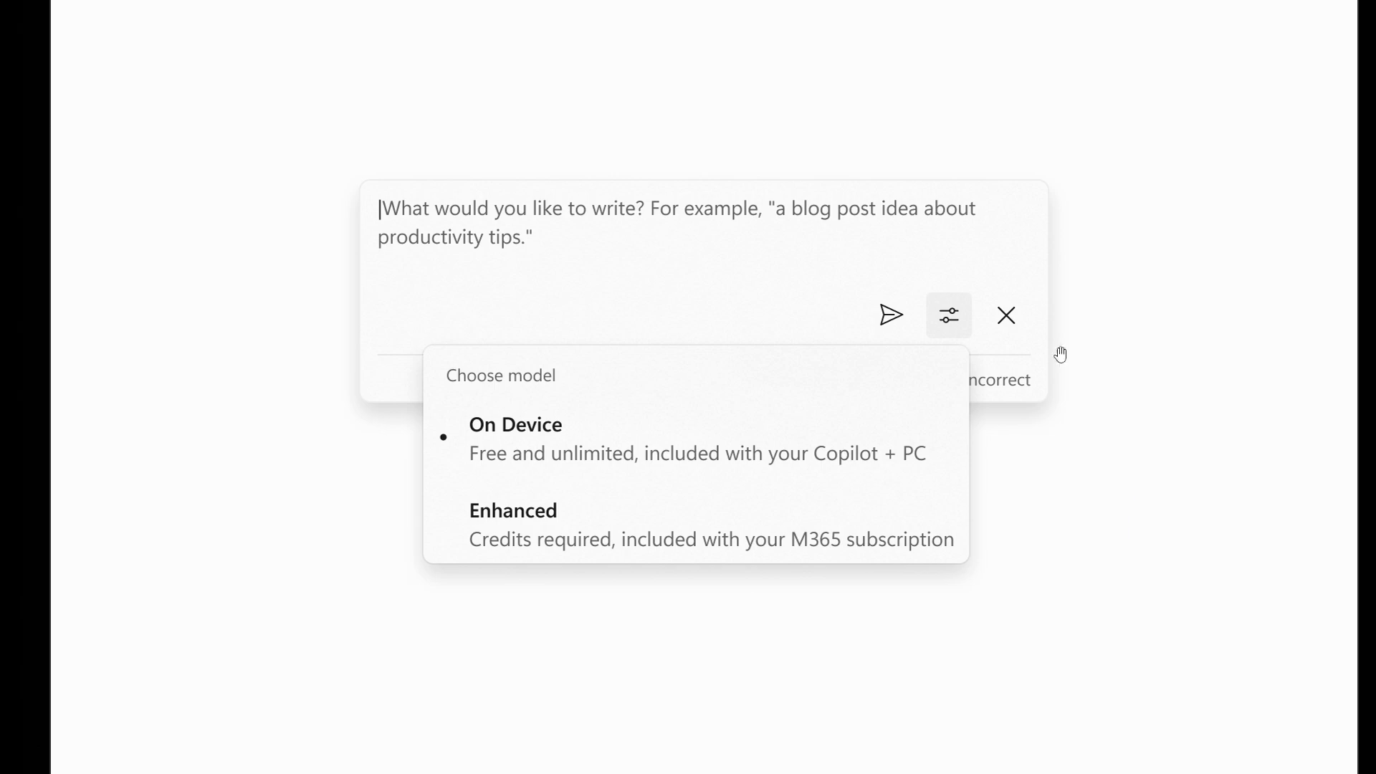
mouse_move(1098, 532)
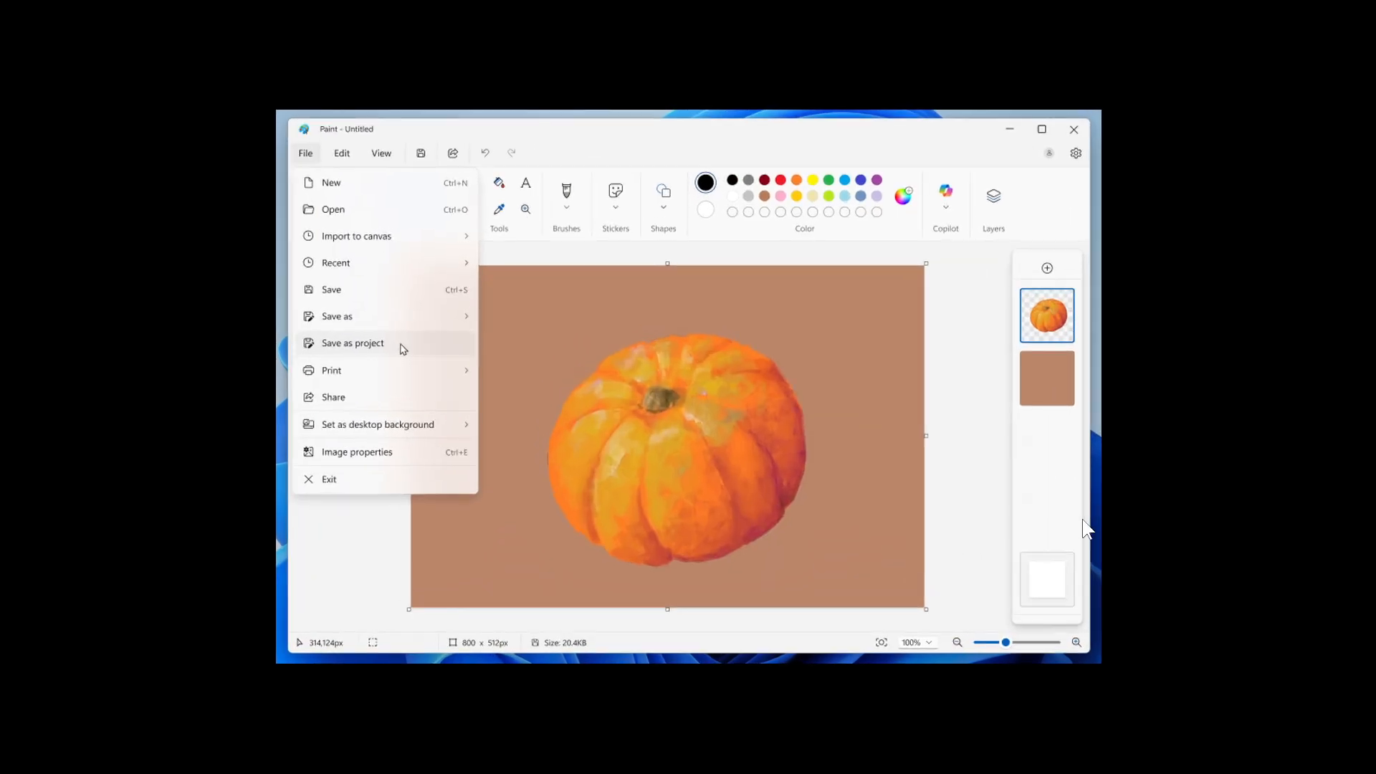
mouse_move(977, 367)
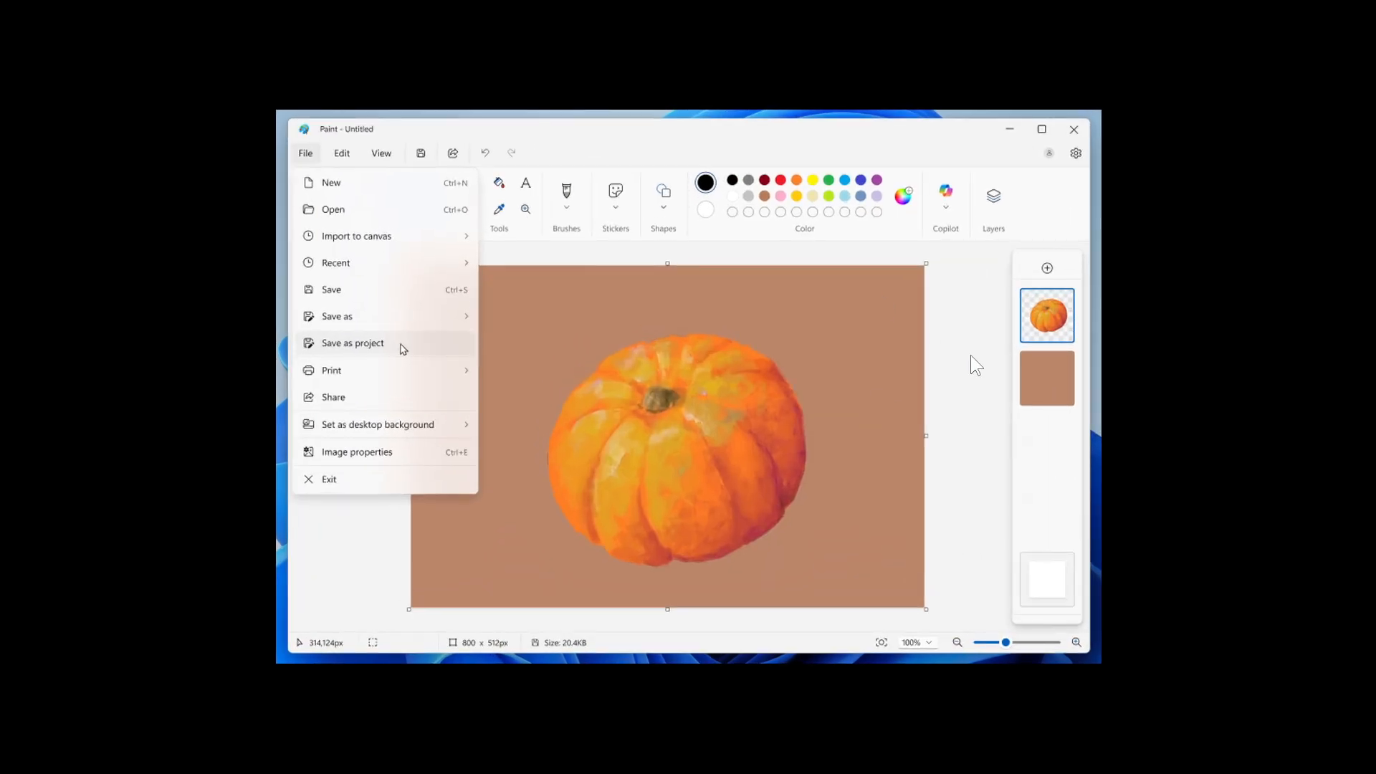